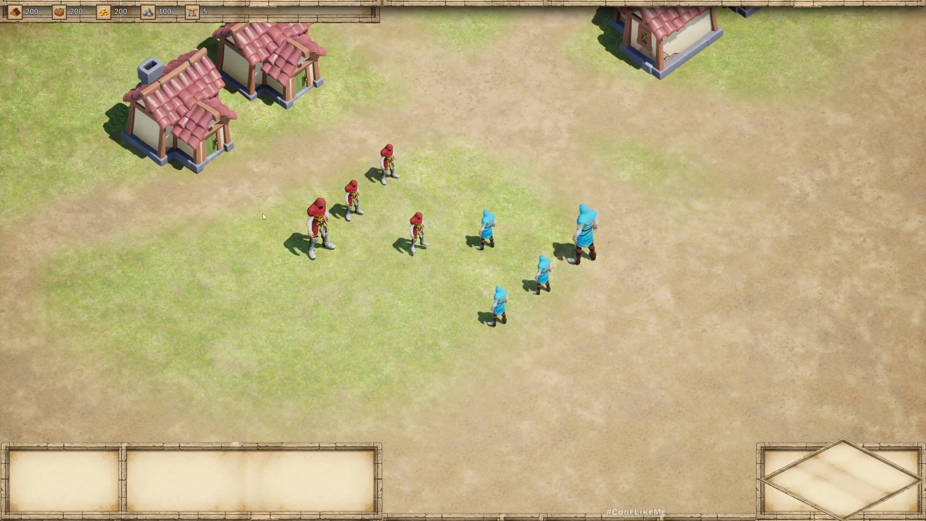
mouse_move(493, 265)
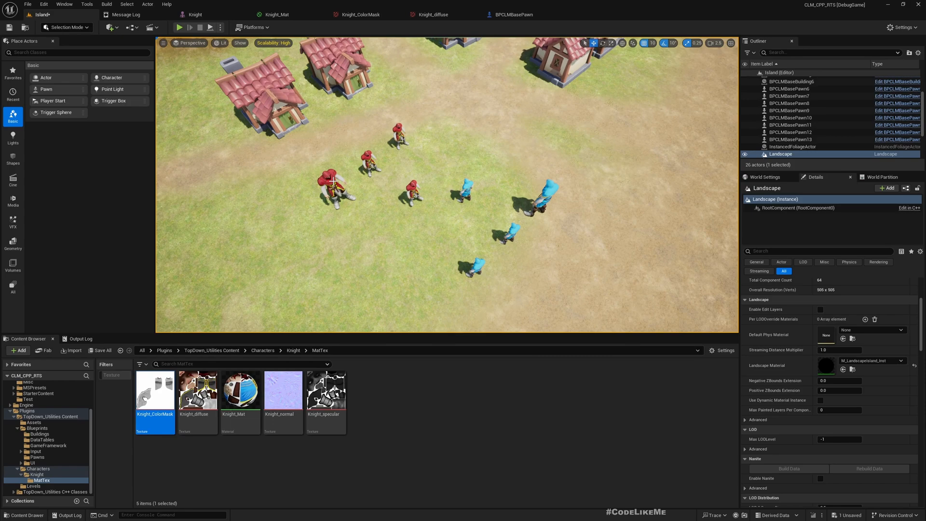
mouse_move(333, 181)
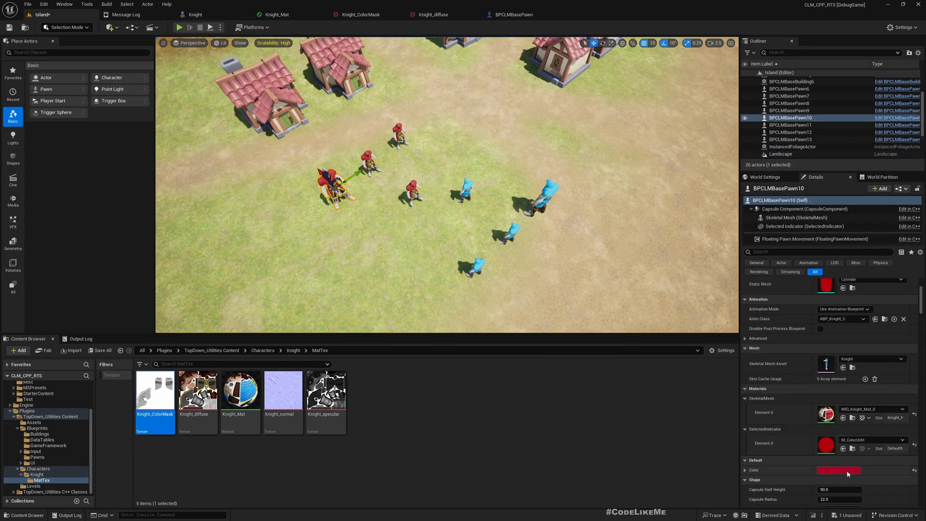
- Preview BPCLMBasePawn10's Color as yellow-green, teal, orange, pale pink and greyish blue
click(837, 471)
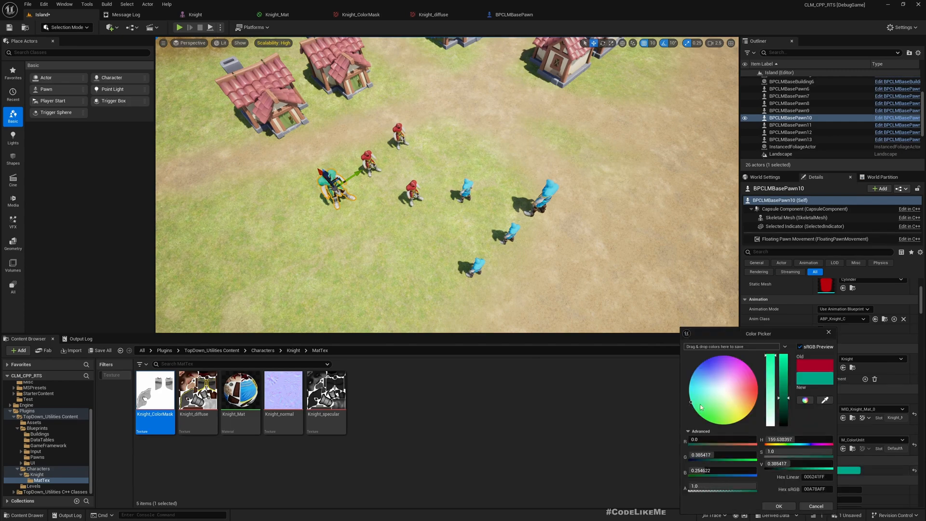
click(726, 416)
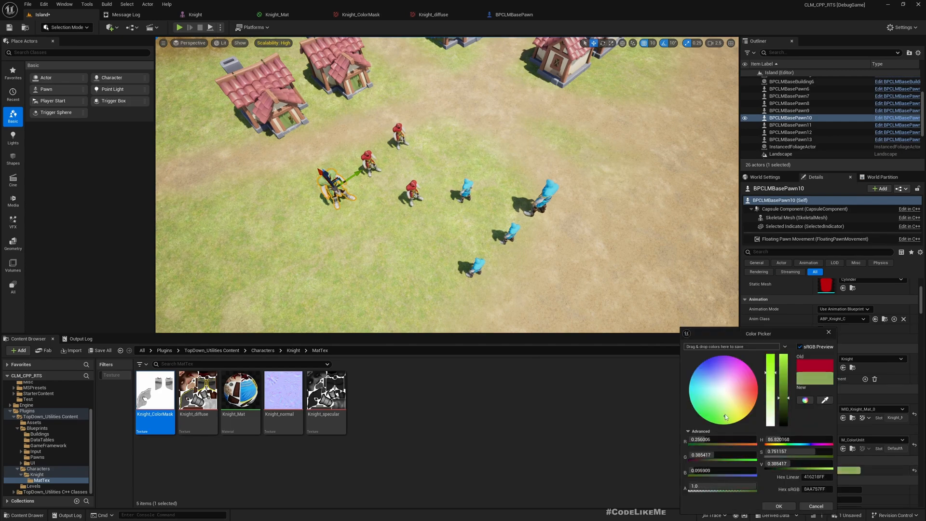
click(697, 395)
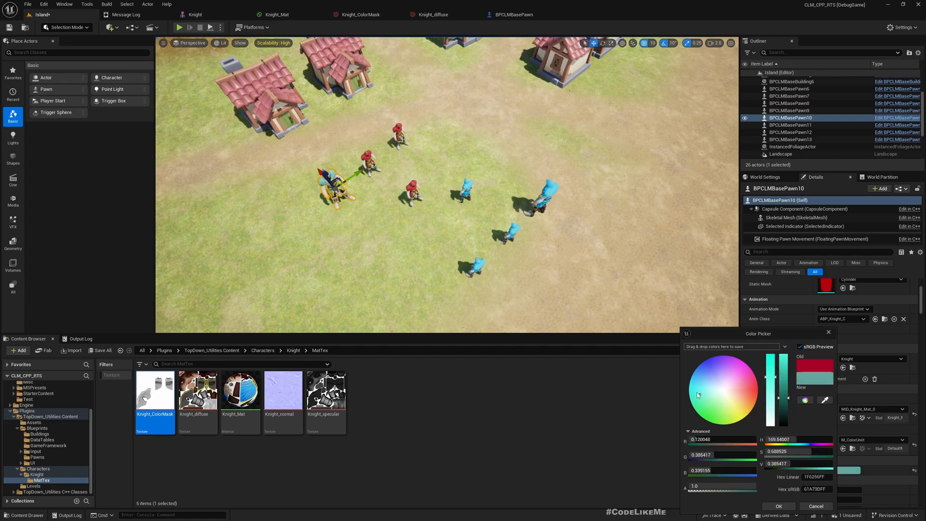
click(696, 391)
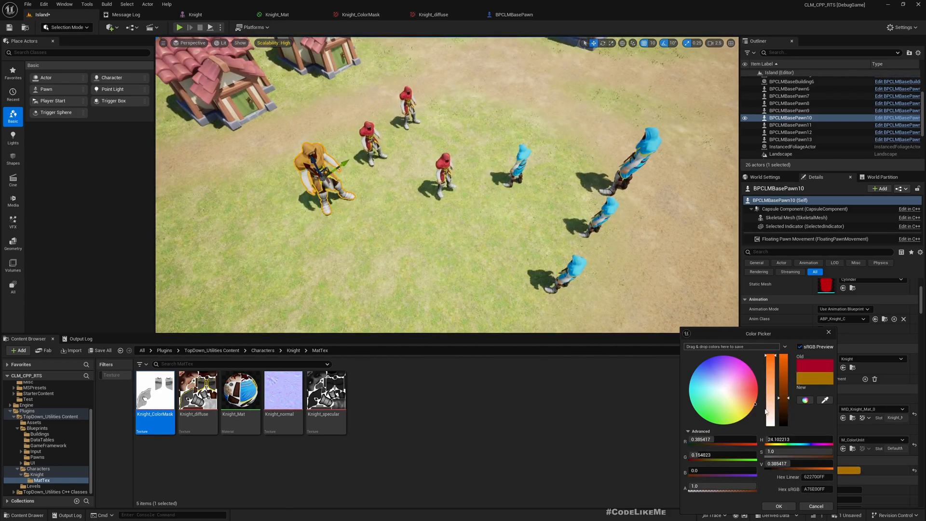
click(734, 394)
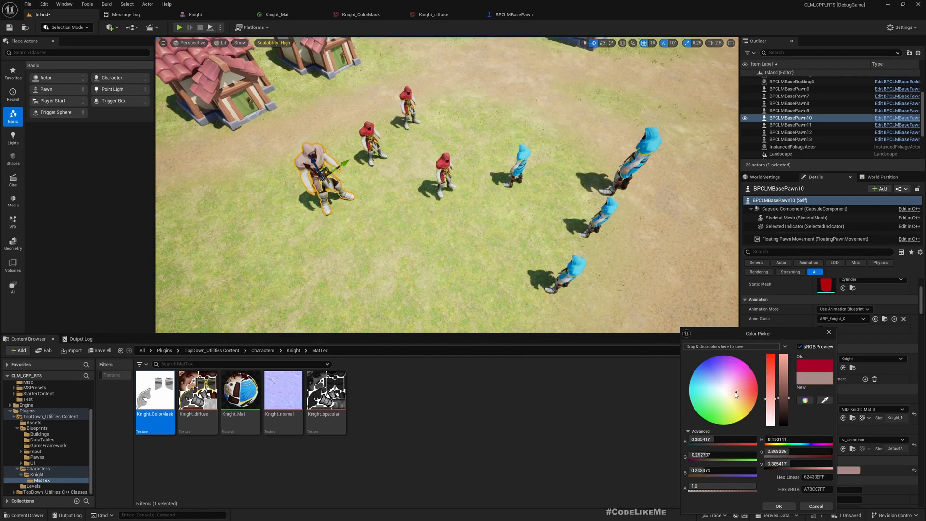
click(719, 385)
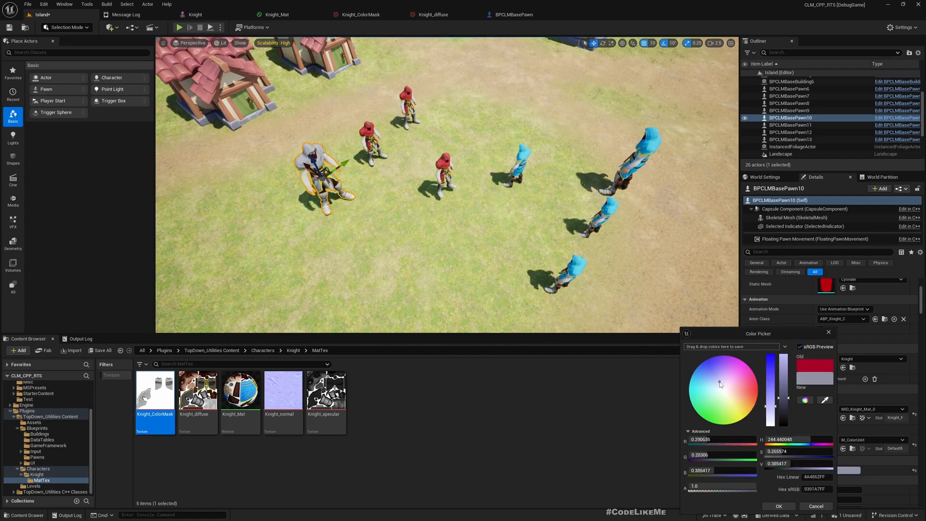
click(710, 369)
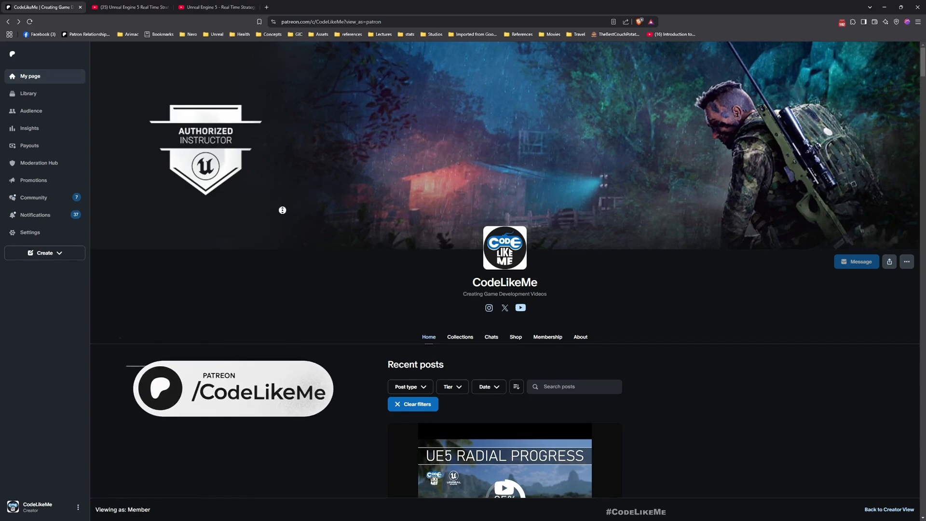
- Scroll through the Patreon RTS tutorial posts, then switch to the YouTube playlist tab
scroll(down, 3)
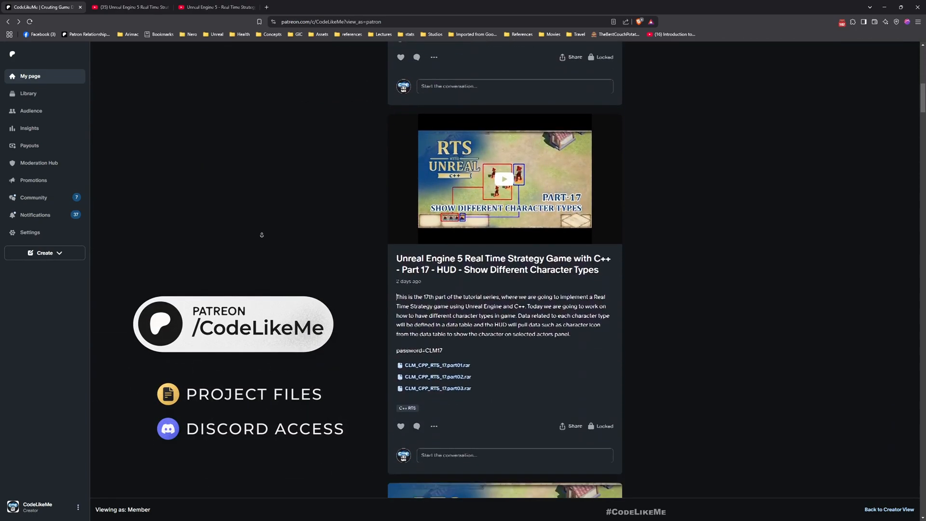
scroll(down, 3)
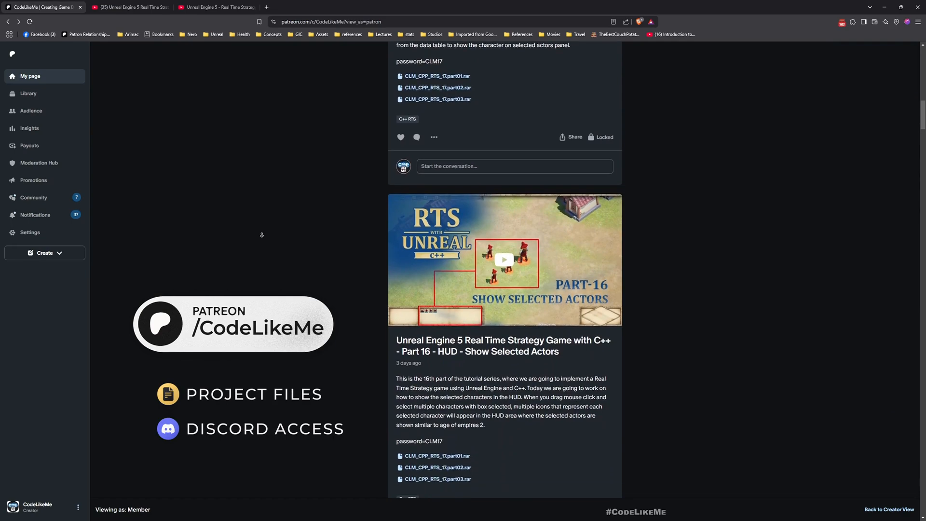
scroll(down, 3)
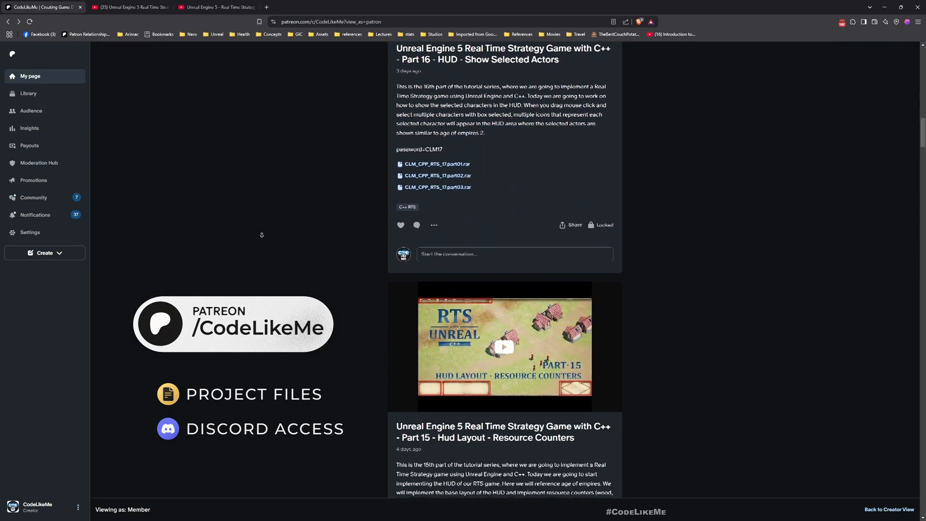
scroll(down, 3)
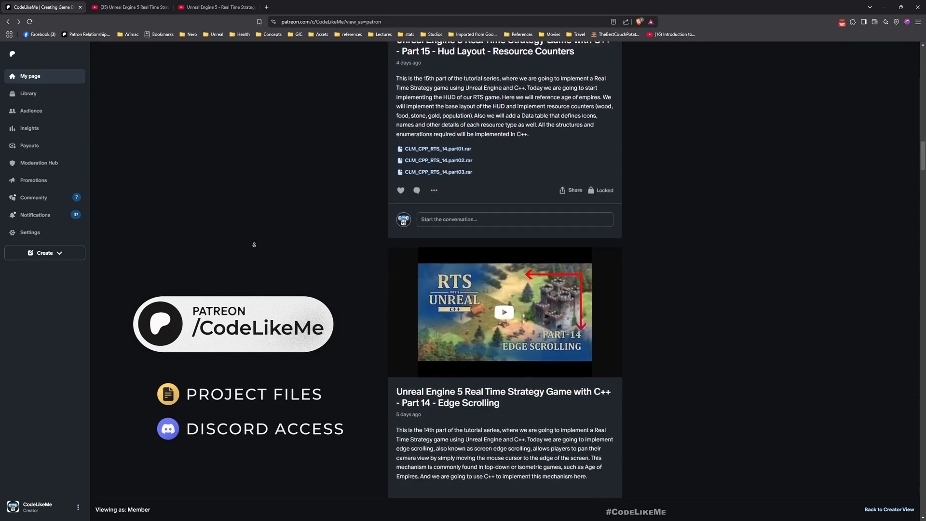
scroll(down, 3)
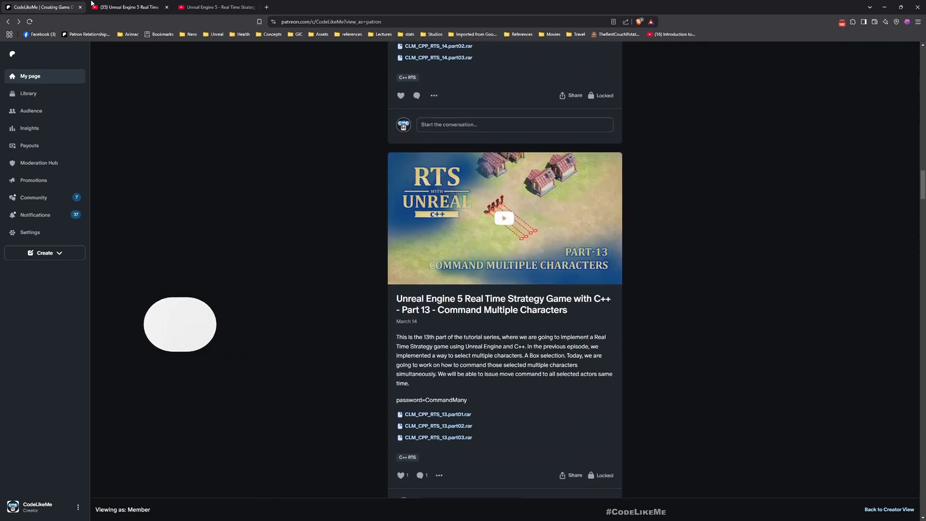
click(129, 7)
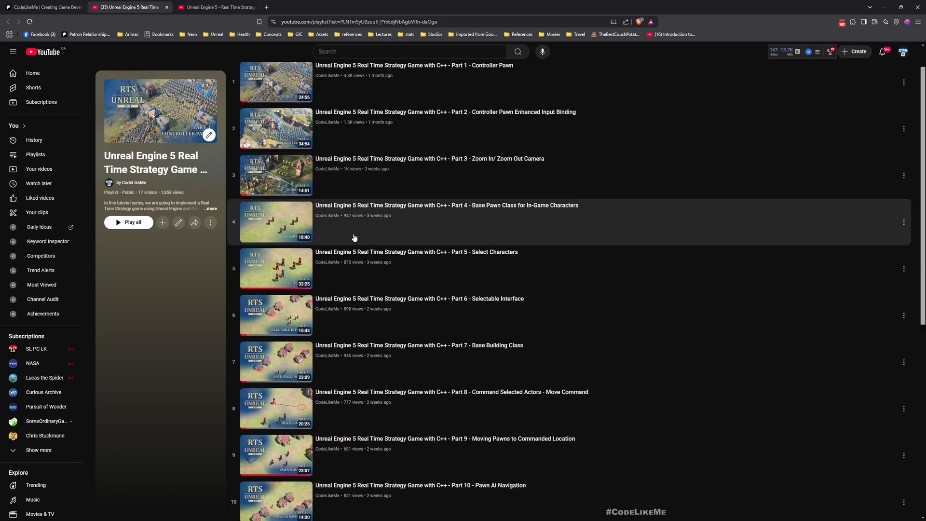
- Skim the 17-video C++ RTS playlist, then scroll the older 32-video strategy playlist
scroll(down, 3)
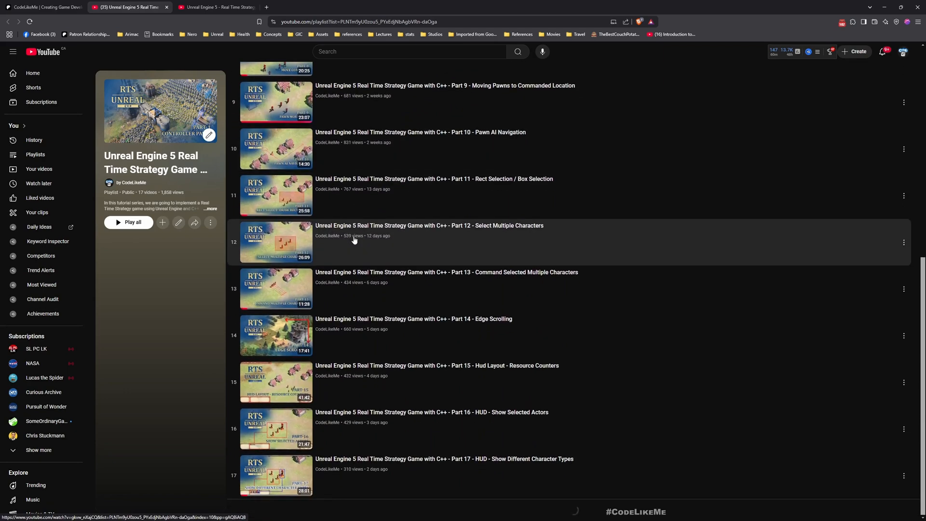
scroll(up, 3)
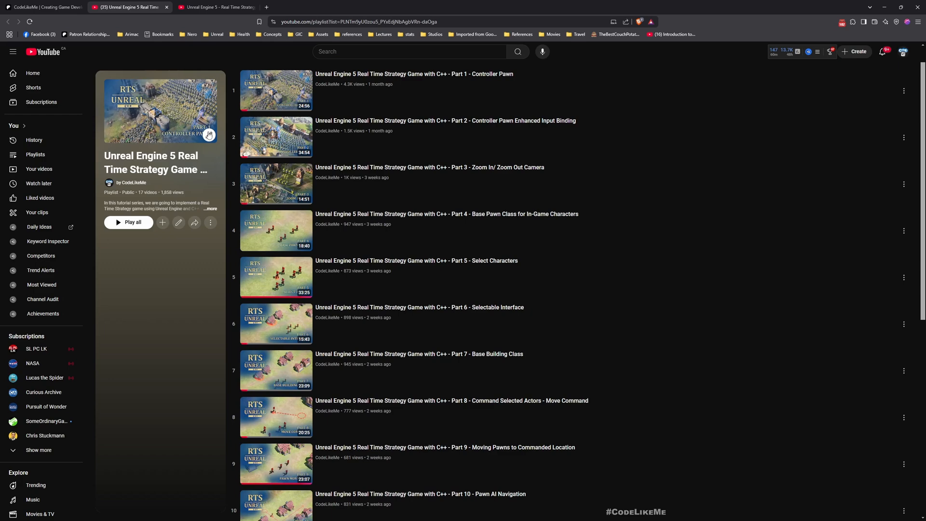
click(215, 8)
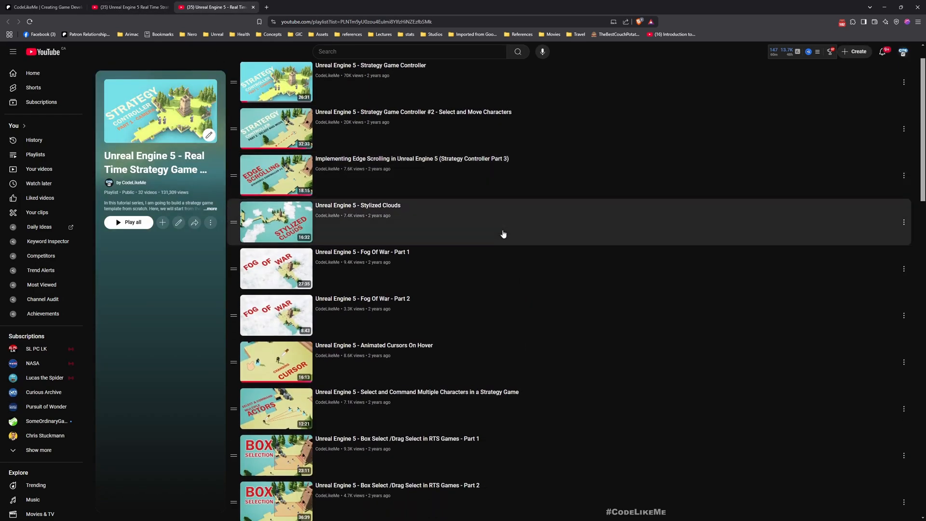
mouse_move(374, 240)
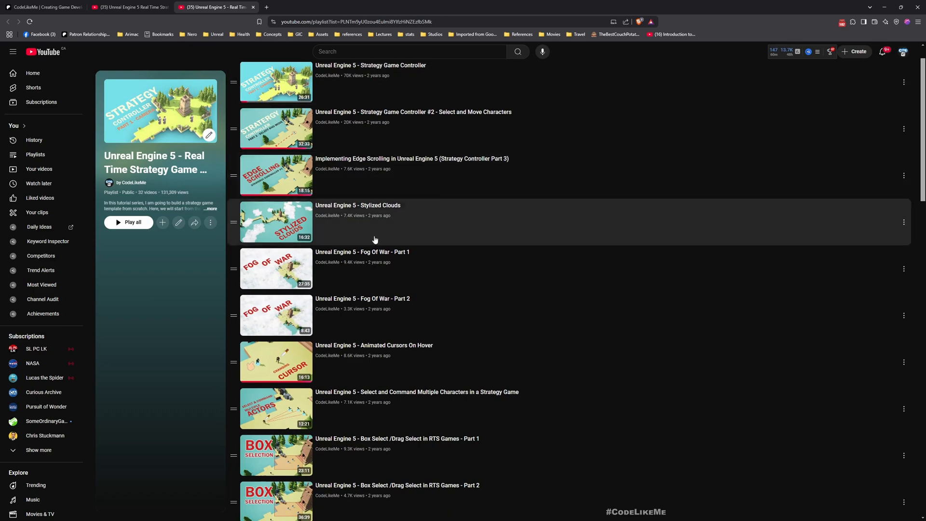
scroll(down, 3)
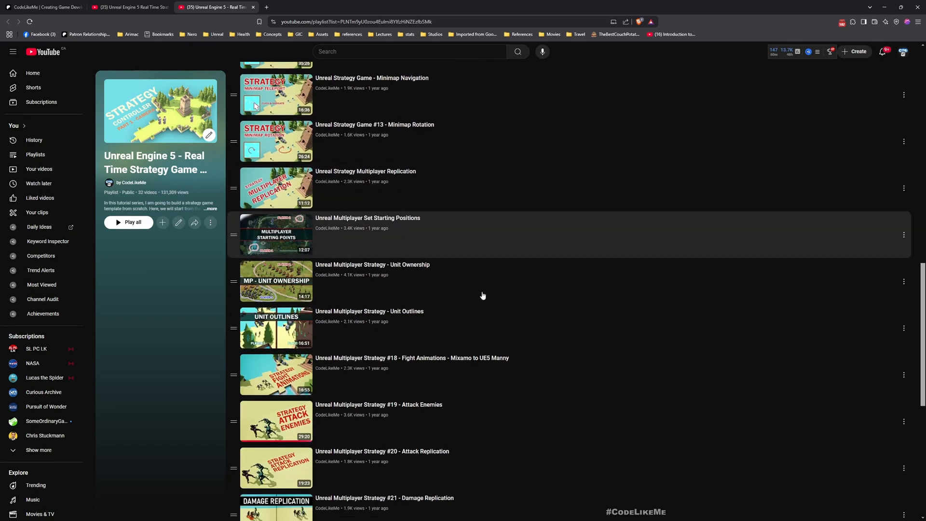
scroll(down, 3)
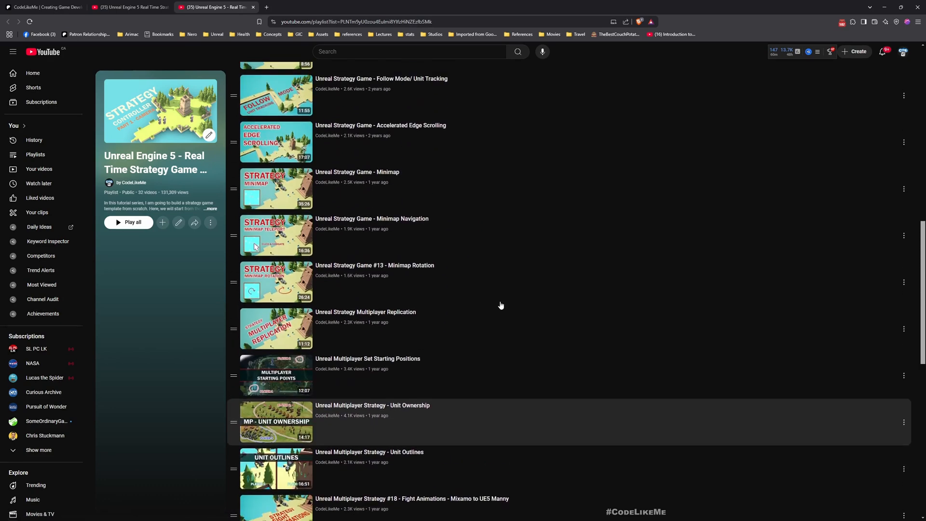
mouse_move(500, 289)
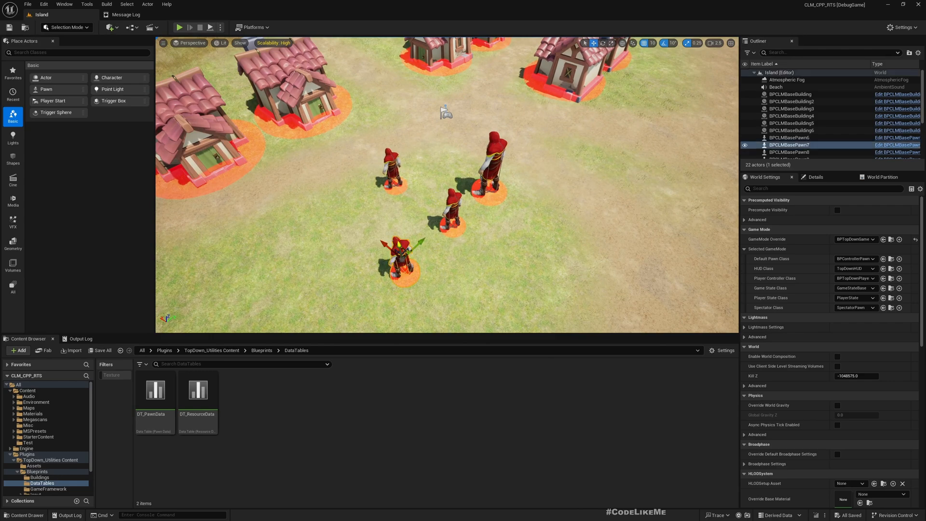
- From a knight pawn's Skeletal Mesh, browse to Knight_MAT2 and inspect the Knight textures
click(815, 176)
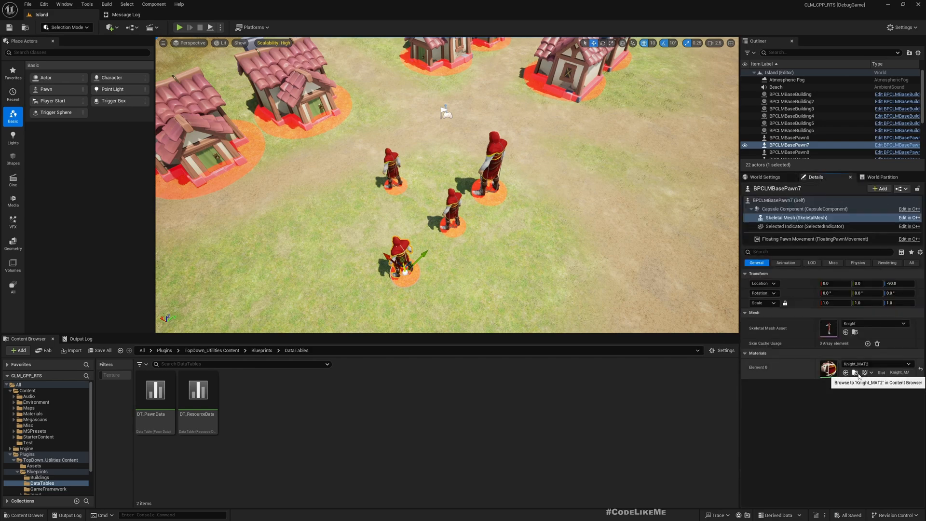
click(845, 373)
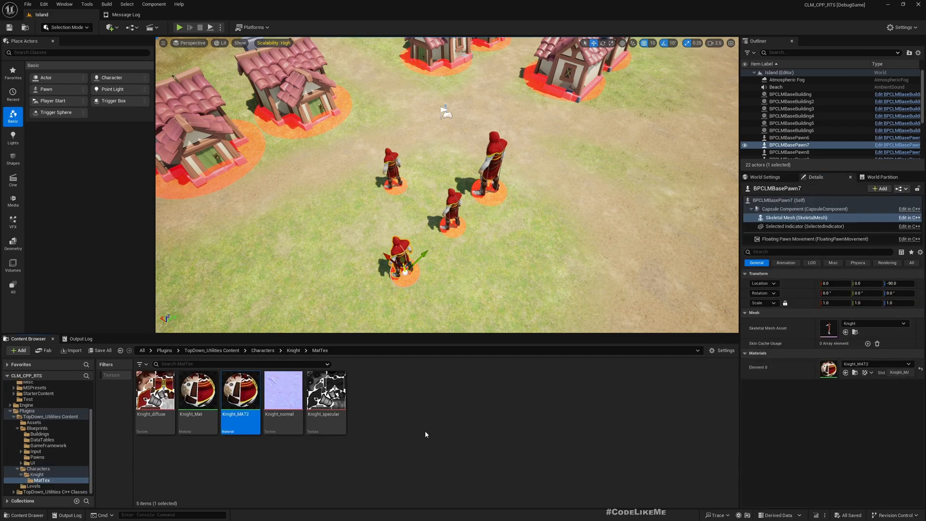
click(425, 434)
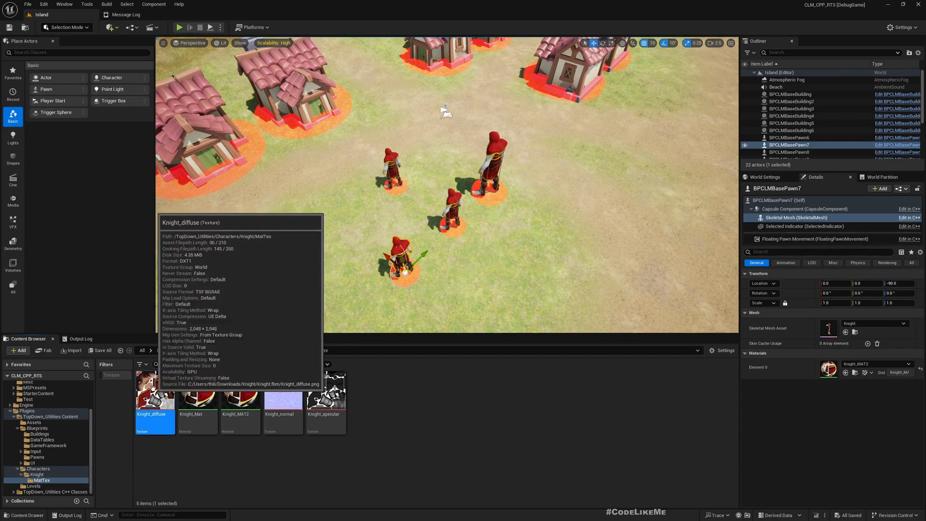
right_click(155, 399)
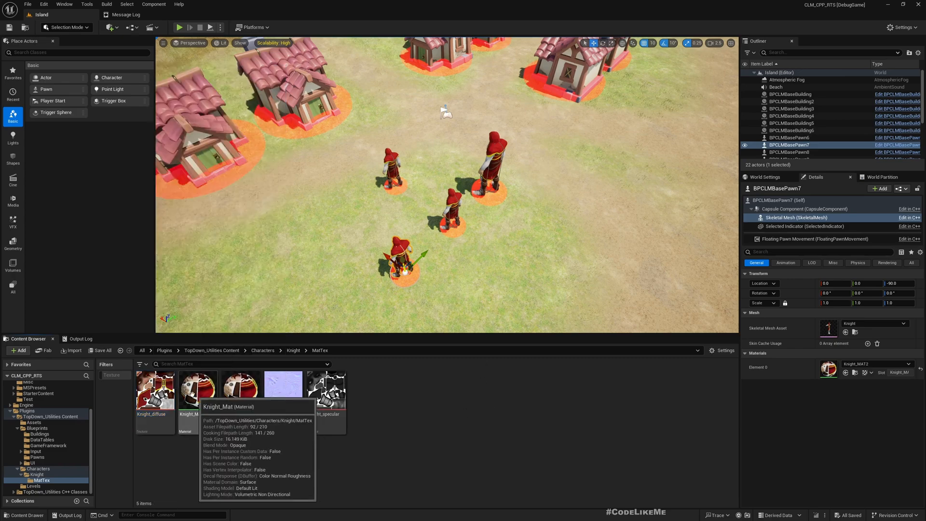
mouse_move(298, 436)
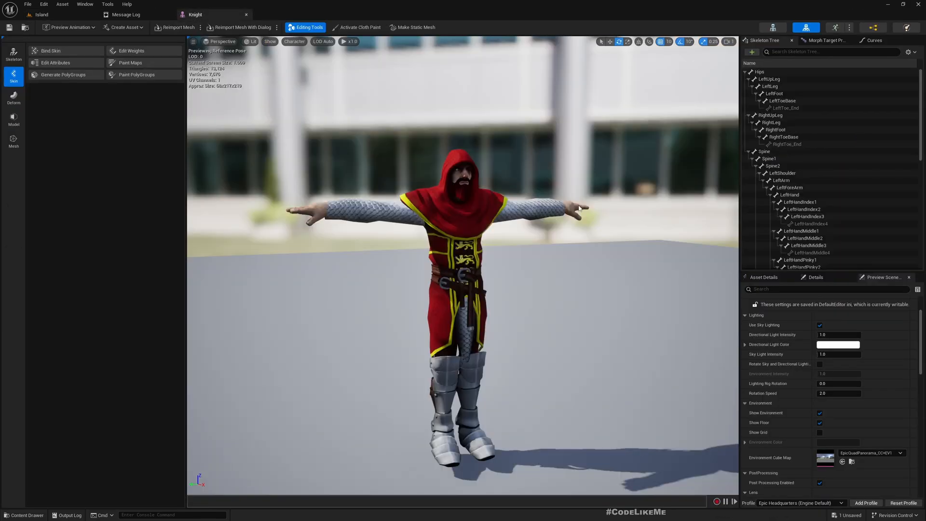
mouse_move(874, 40)
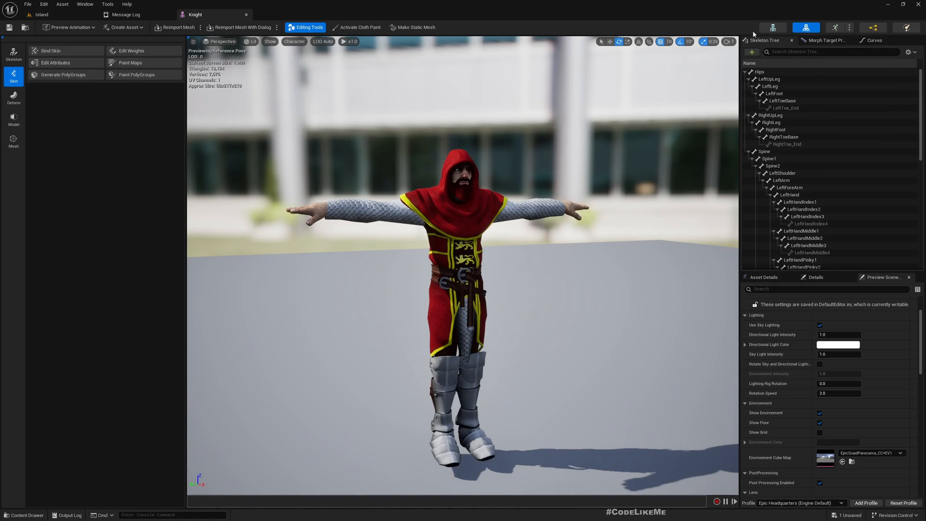
- Show the Knight mesh's Material Slots and open the Knight_Mat material graph
scroll(down, 3)
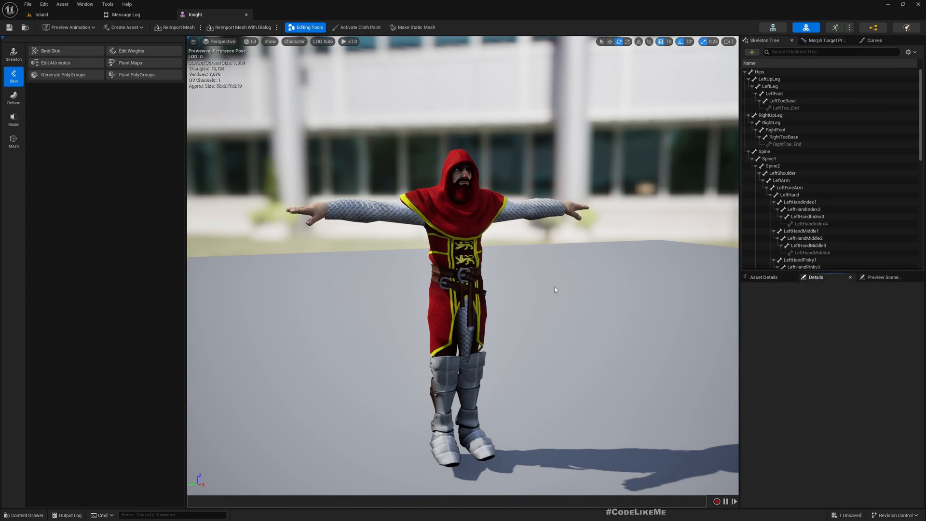
click(763, 276)
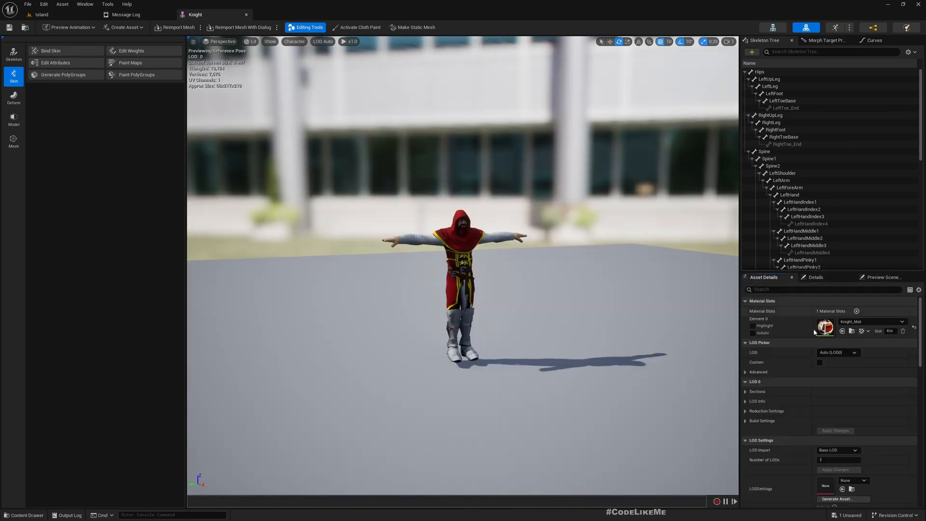
mouse_move(826, 327)
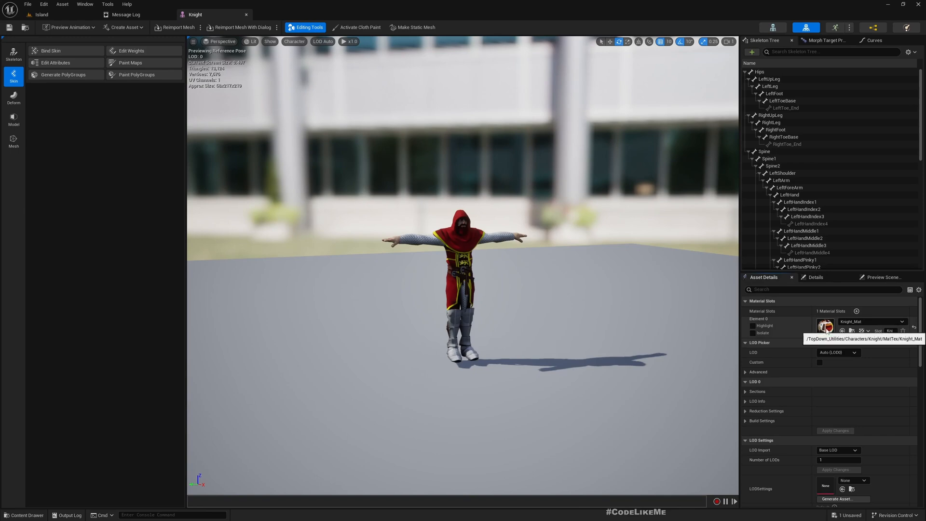
double_click(825, 326)
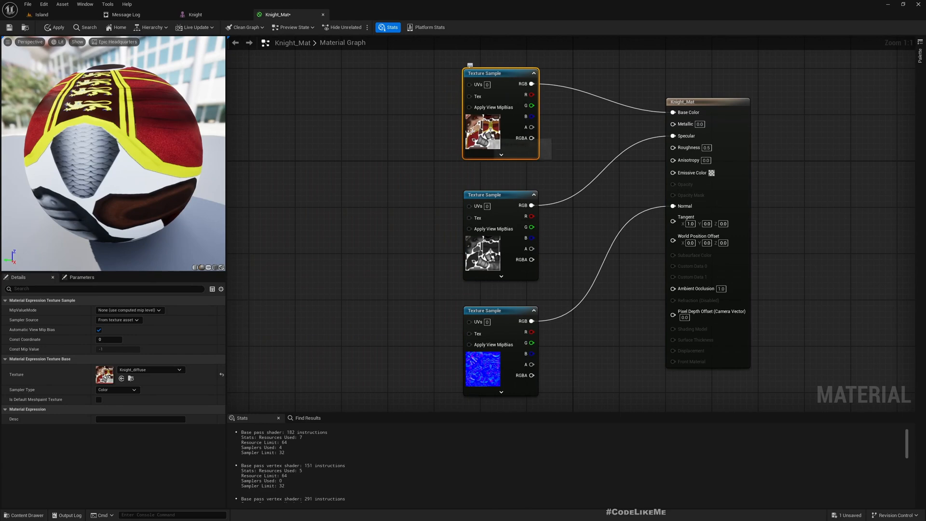
mouse_move(131, 378)
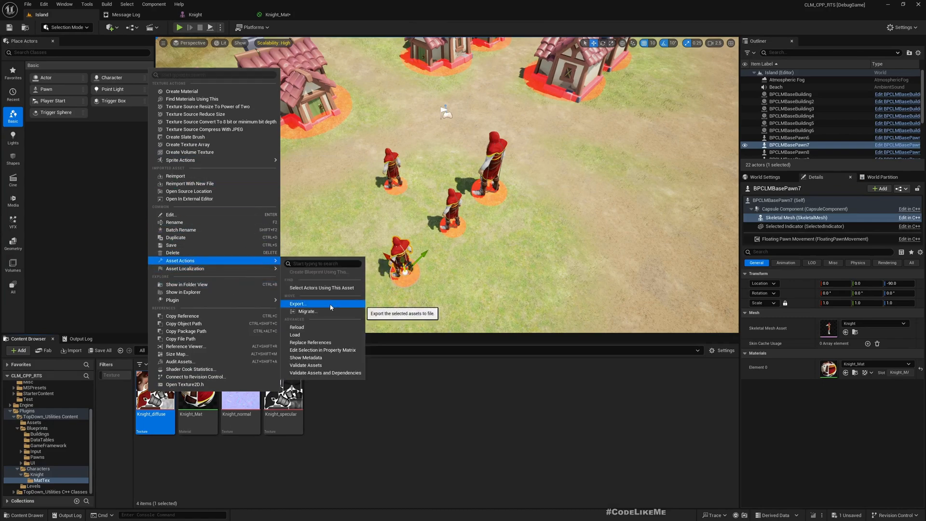
- Export Knight_diffuse to an image file and open it in Photoshop
click(297, 303)
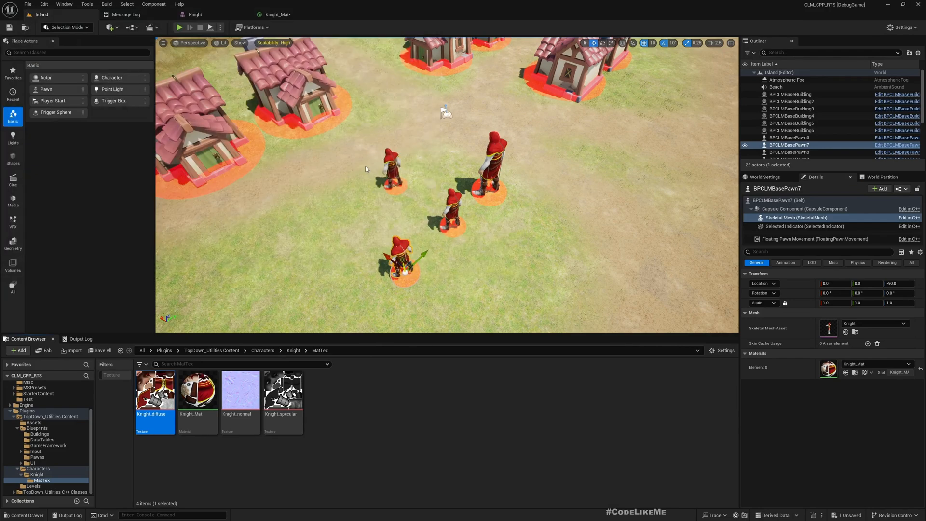
double_click(155, 391)
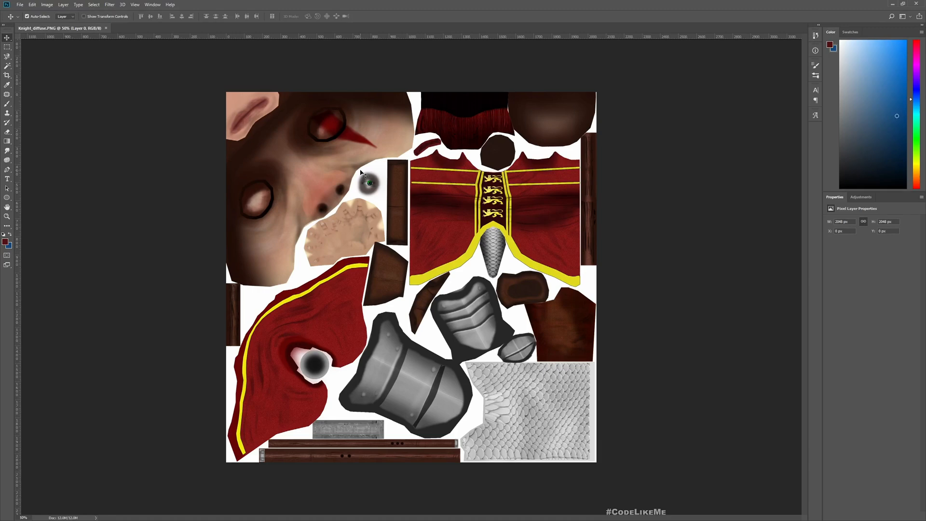
mouse_move(342, 321)
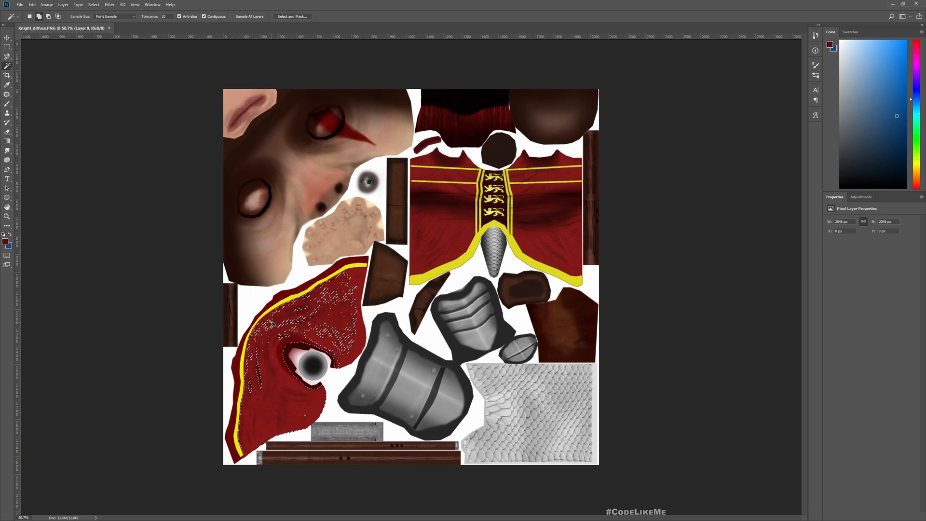
- Magic Wand-select the red cloth regions and copy them onto a new layer
click(289, 336)
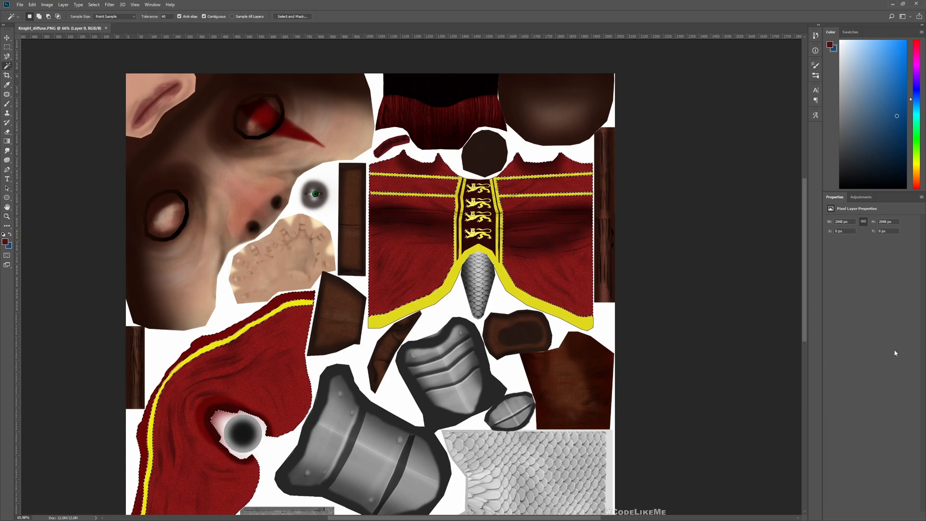
click(831, 361)
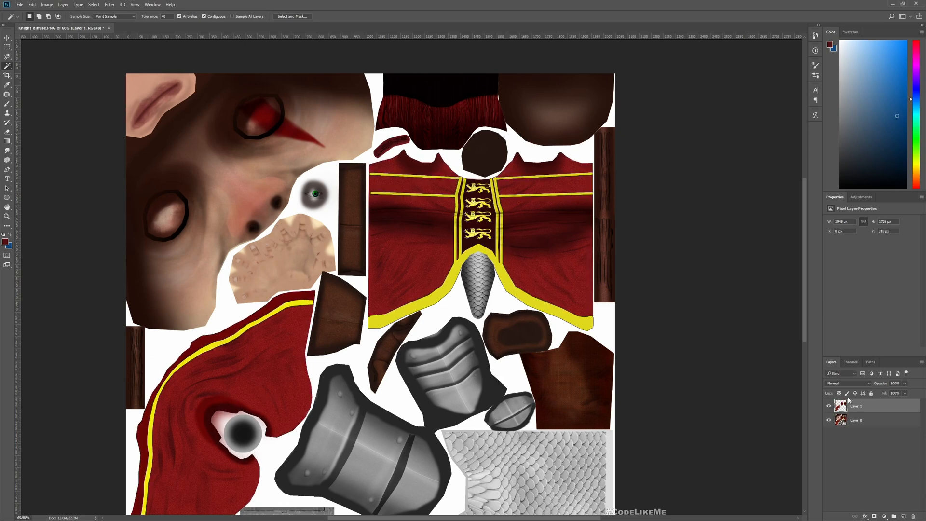
mouse_move(168, 5)
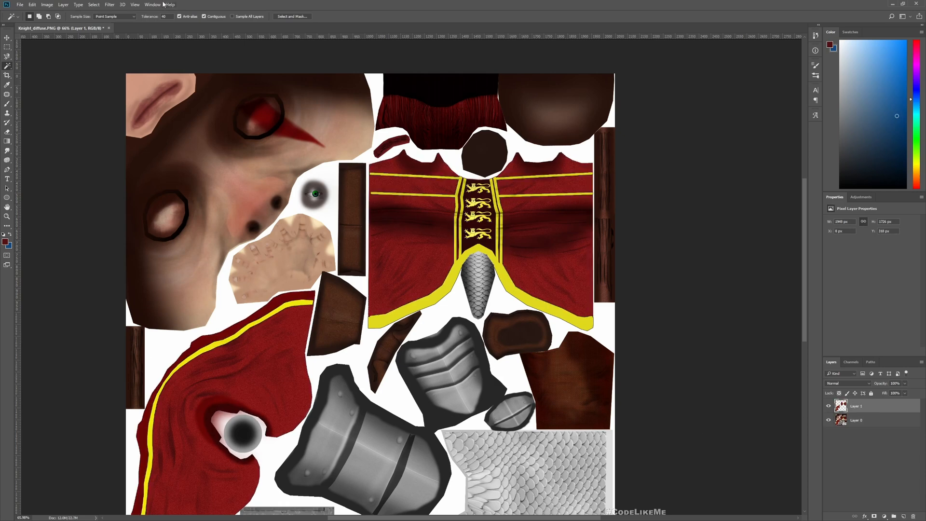
- Desaturate the cloth layer, set Brightness/Contrast 150/-50, hide Layer 0, save as Knight_ColorMask
click(47, 5)
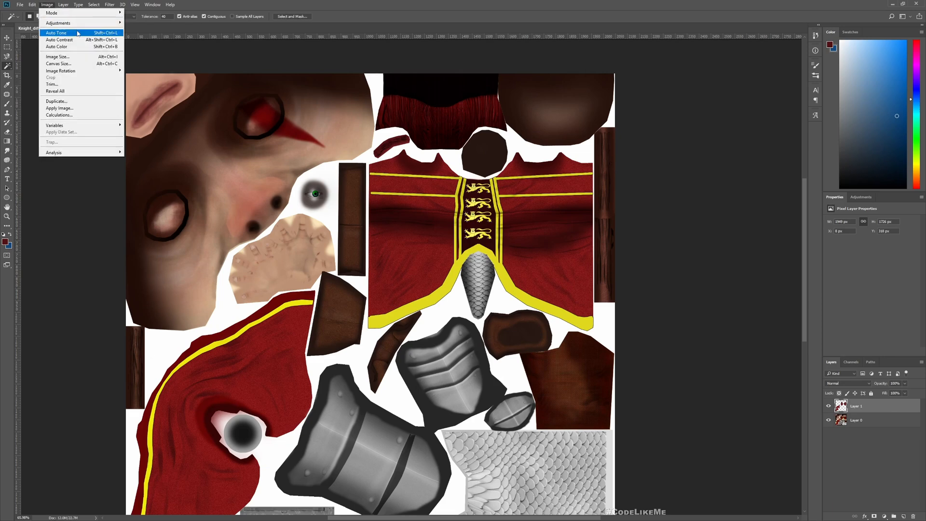
click(58, 22)
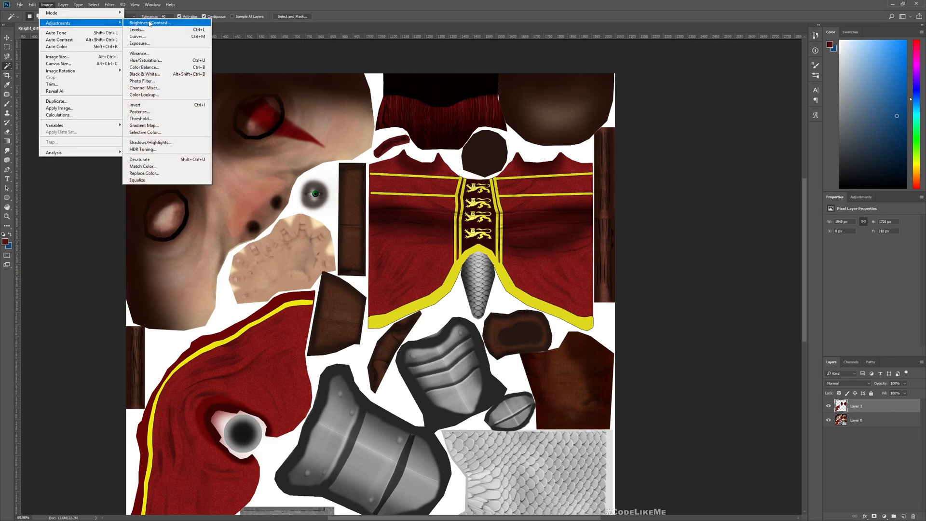
mouse_move(143, 66)
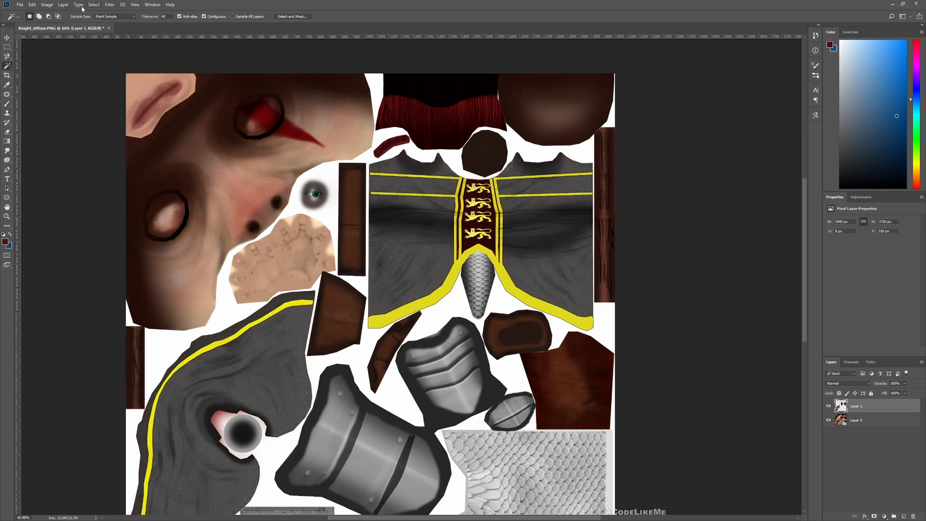
click(47, 5)
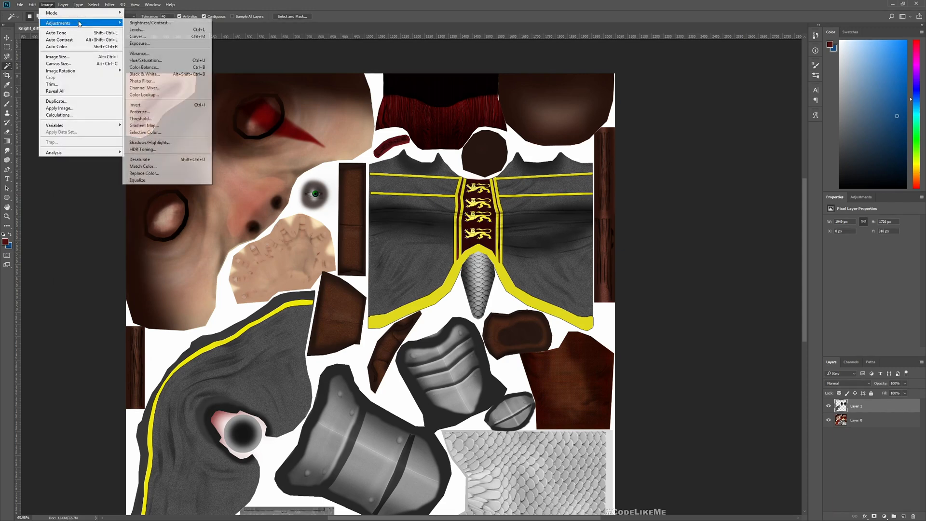
click(149, 22)
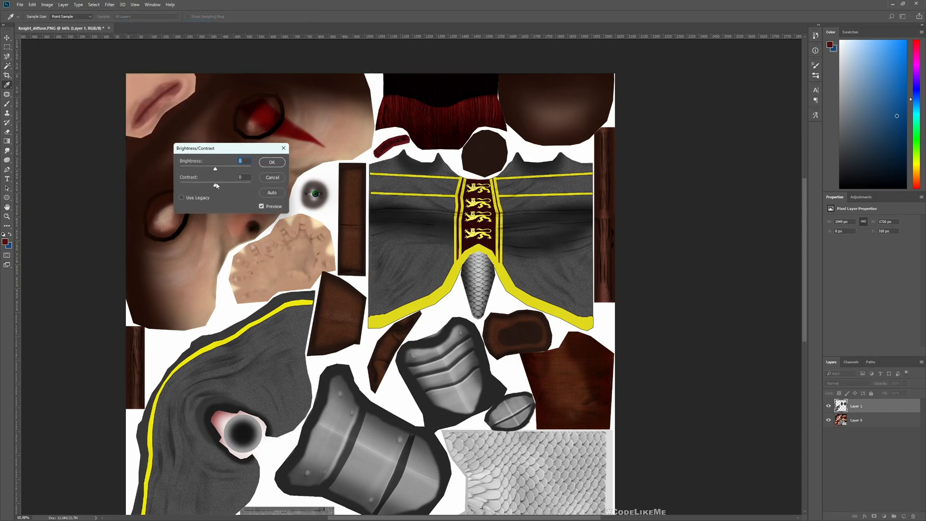
drag(216, 184, 179, 185)
text(150)
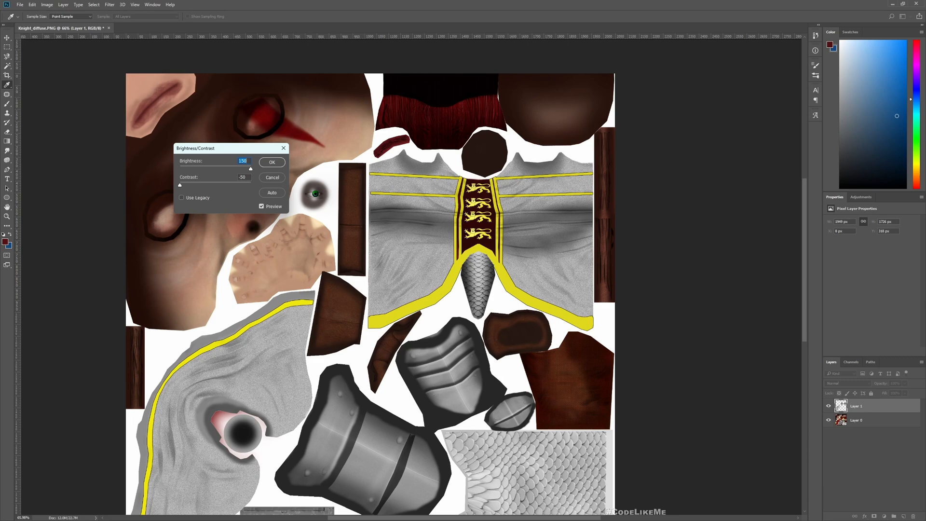
mouse_move(662, 399)
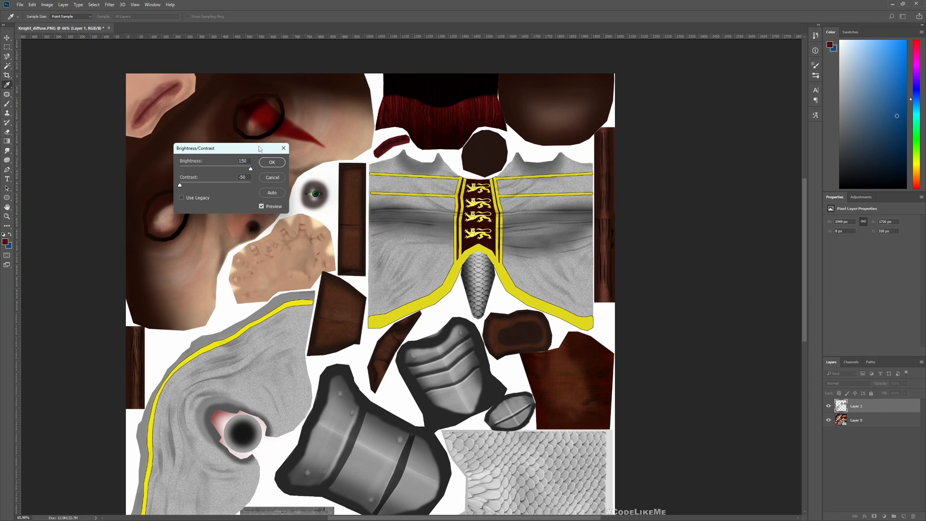
click(272, 162)
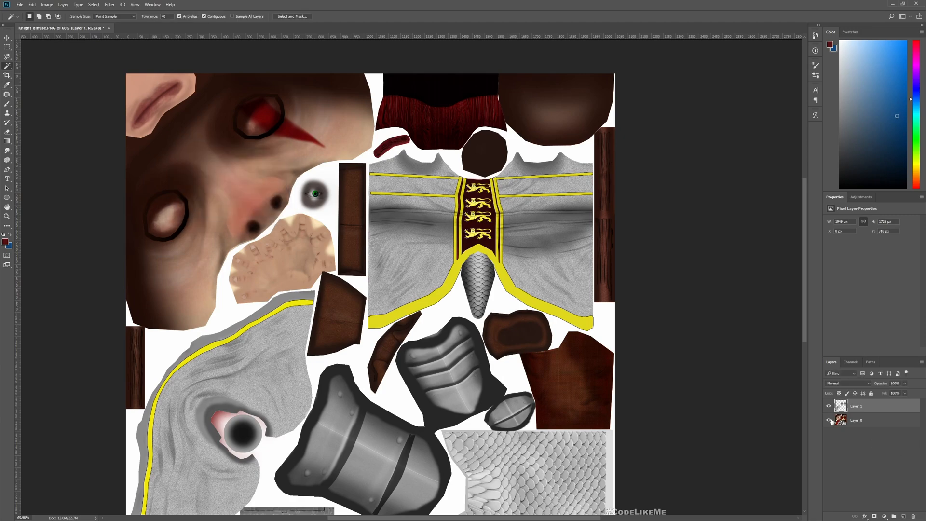
click(828, 420)
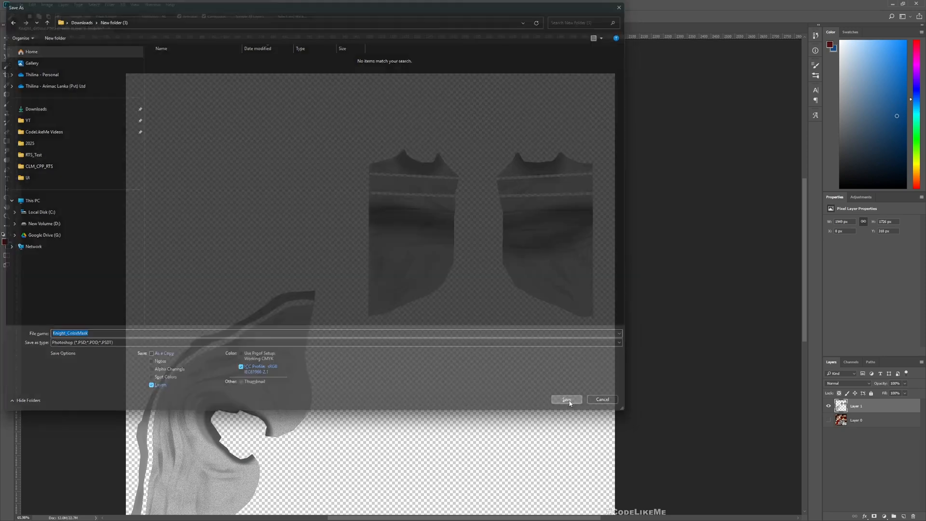
click(565, 399)
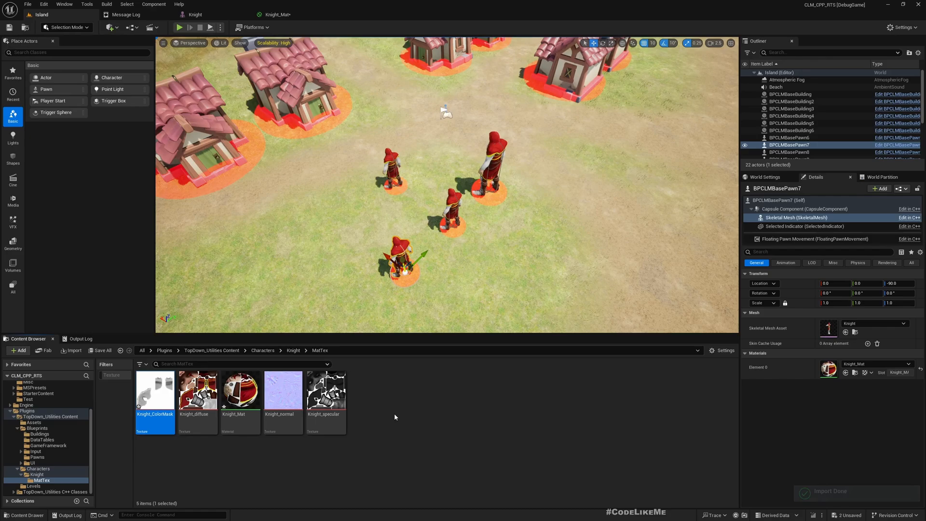
- Open the imported Knight_ColorMask, then add a FactionColor VectorParameter to Knight_Mat's graph
double_click(154, 390)
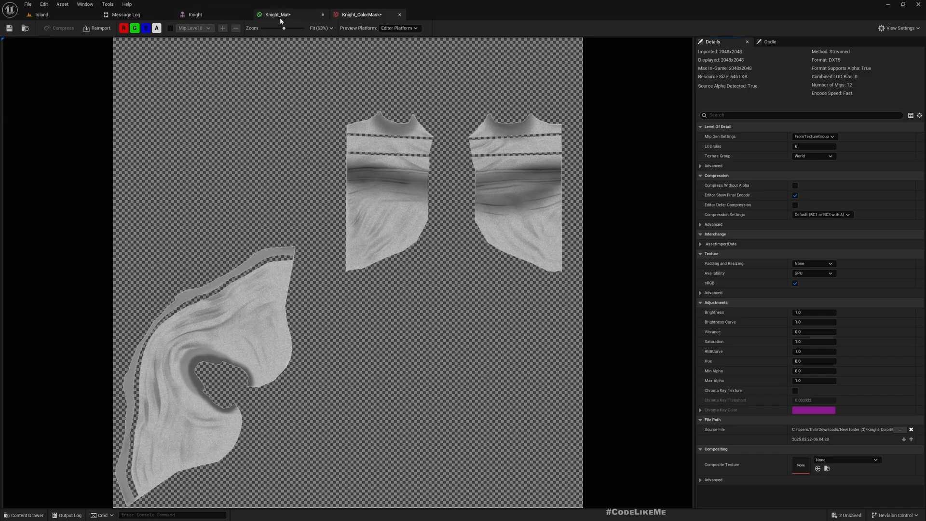
click(278, 14)
text(vect)
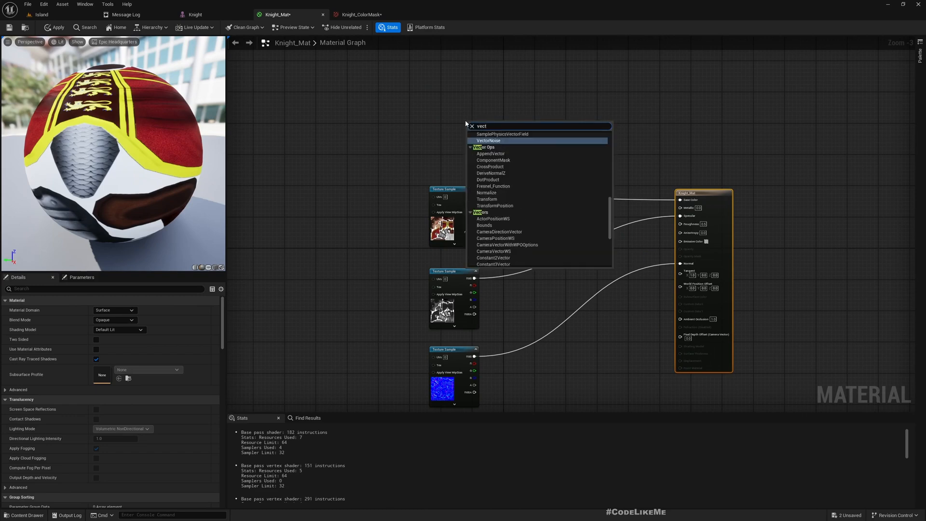
click(465, 123)
text(FactionColor)
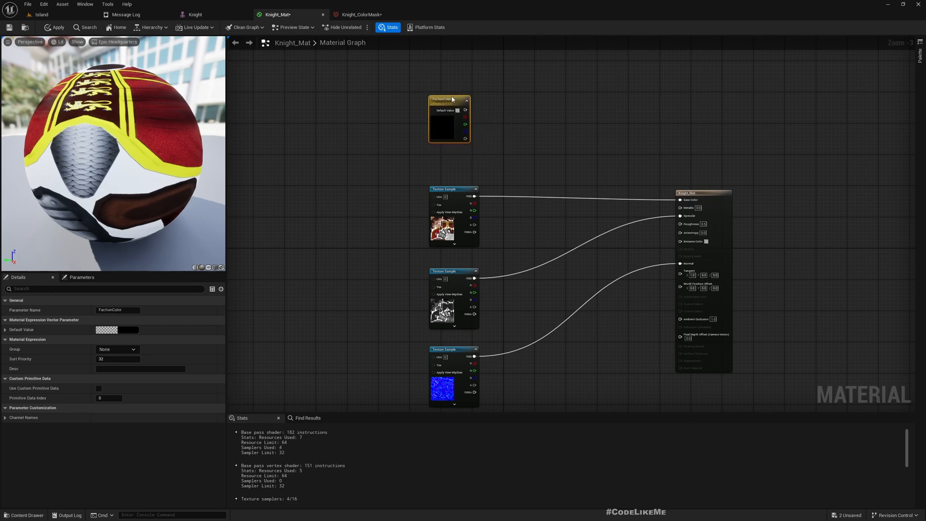
mouse_move(469, 271)
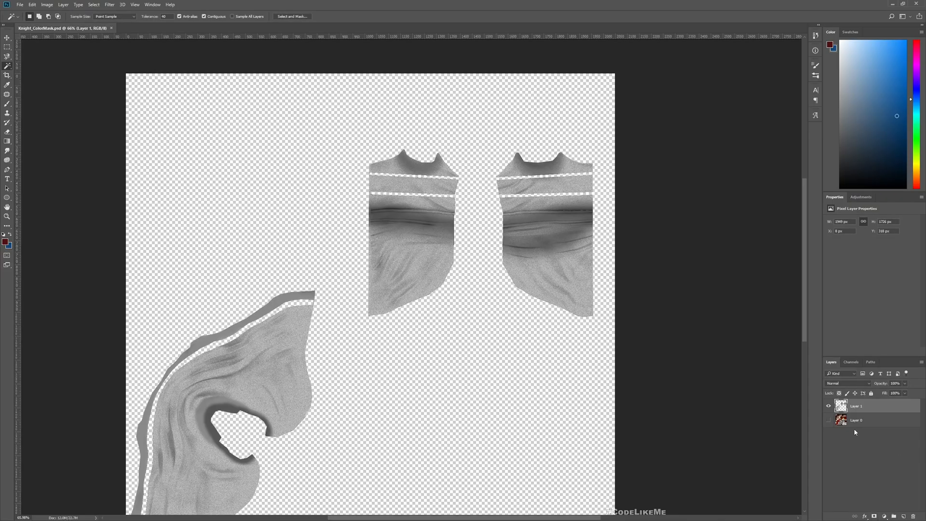
- Toggle Layer 1 and Layer 0 visibility to compare the grey mask with the texture
click(840, 420)
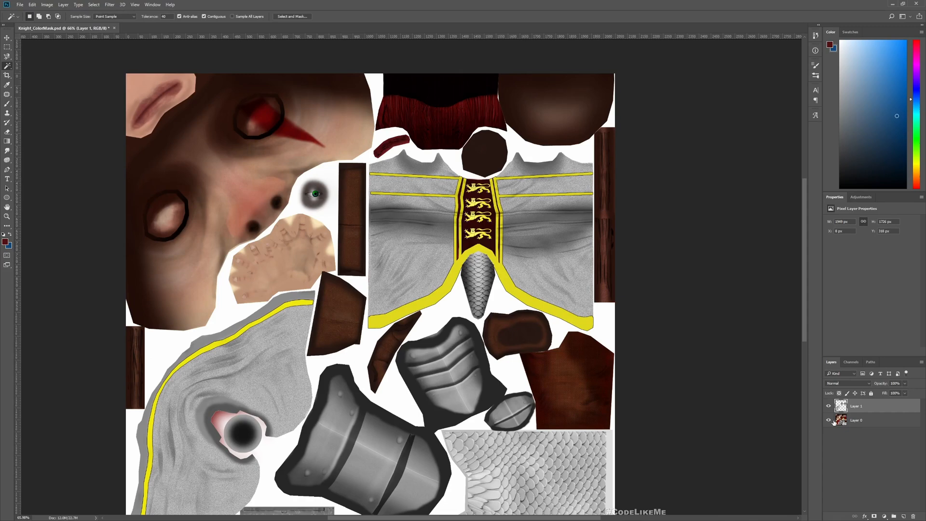
click(856, 420)
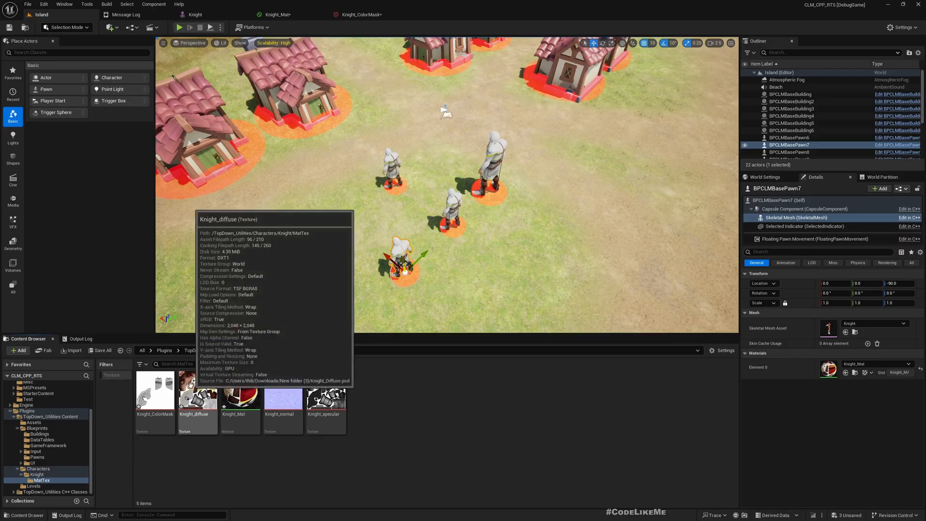
- Inspect the Knight_diffuse and Knight_ColorMask textures, then return to the Knight_Mat graph
double_click(197, 397)
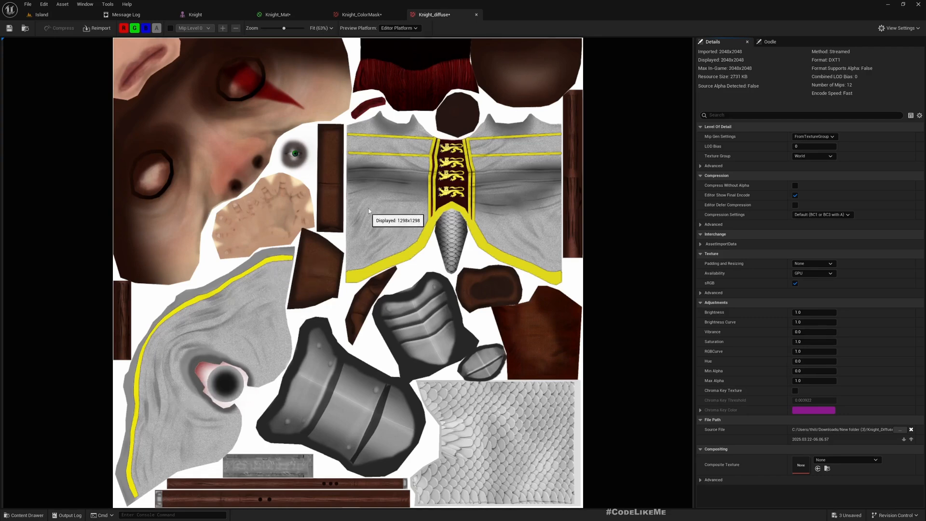
mouse_move(213, 353)
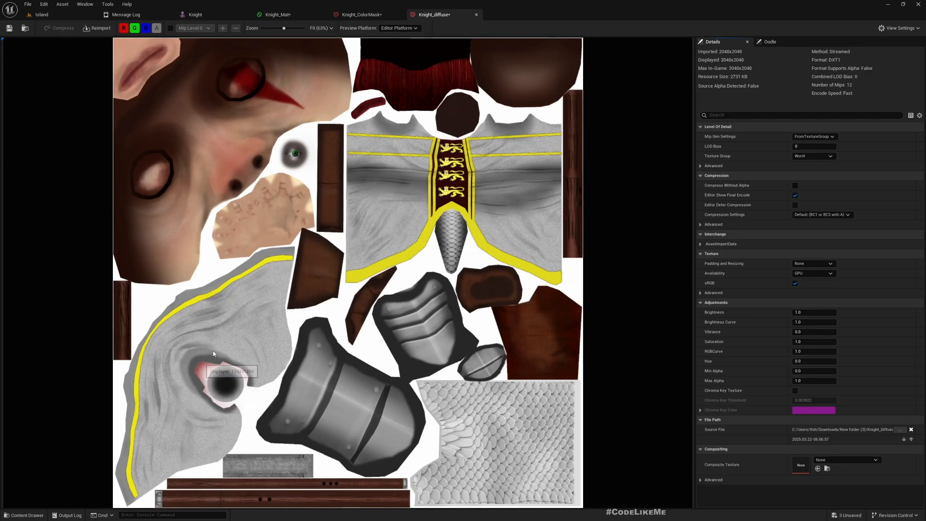
mouse_move(365, 146)
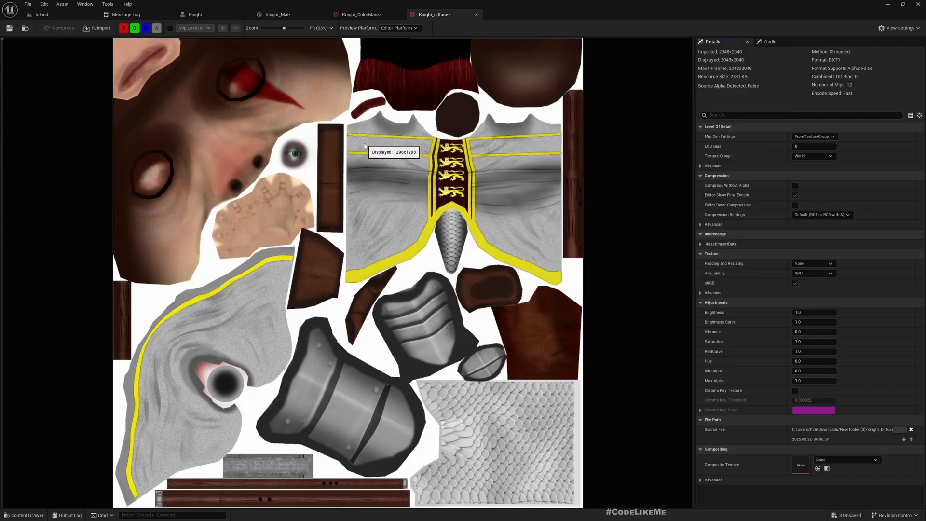
mouse_move(66, 19)
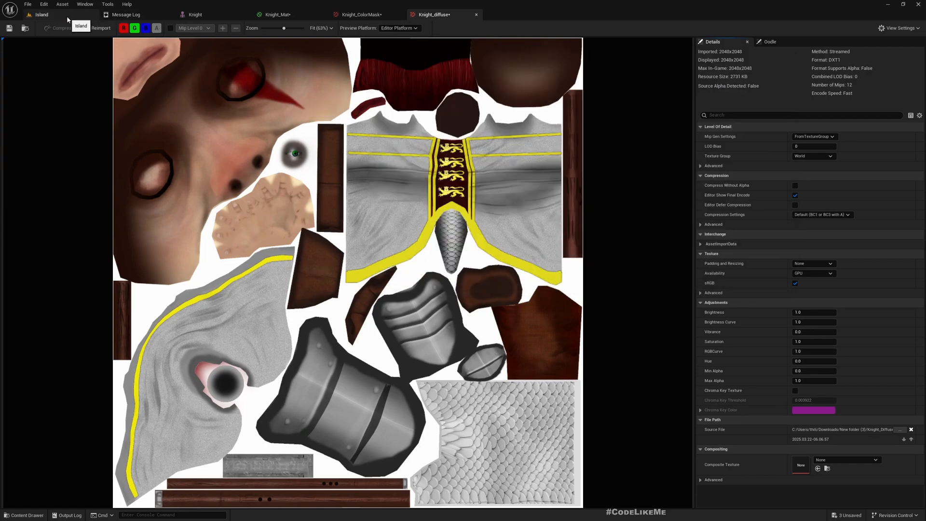
click(363, 14)
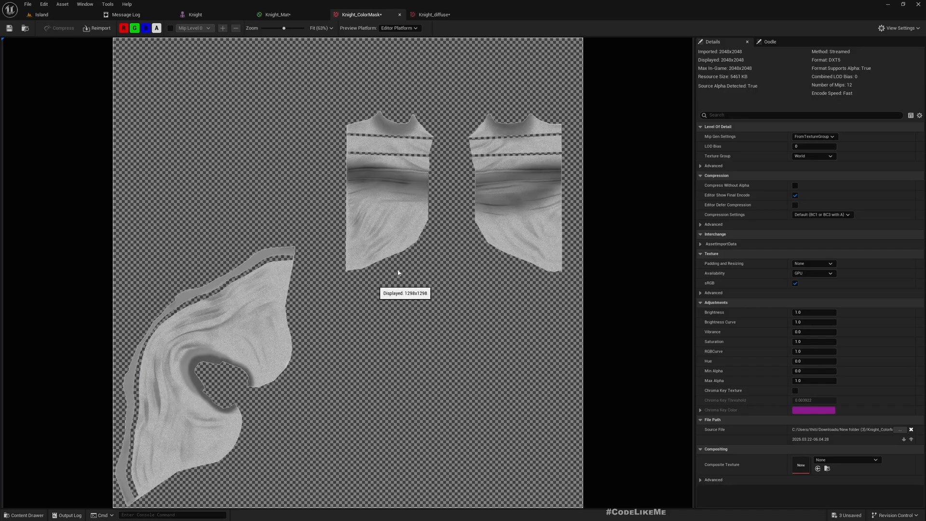
click(278, 14)
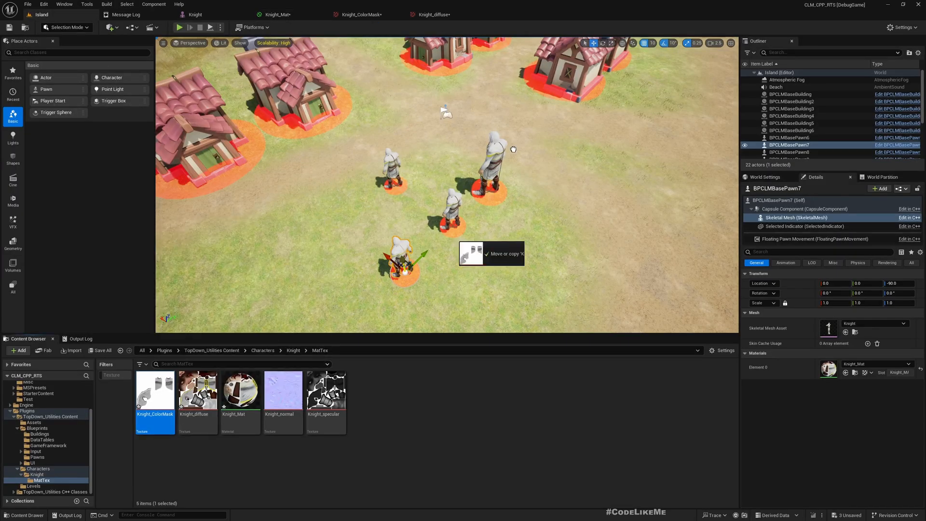
click(277, 14)
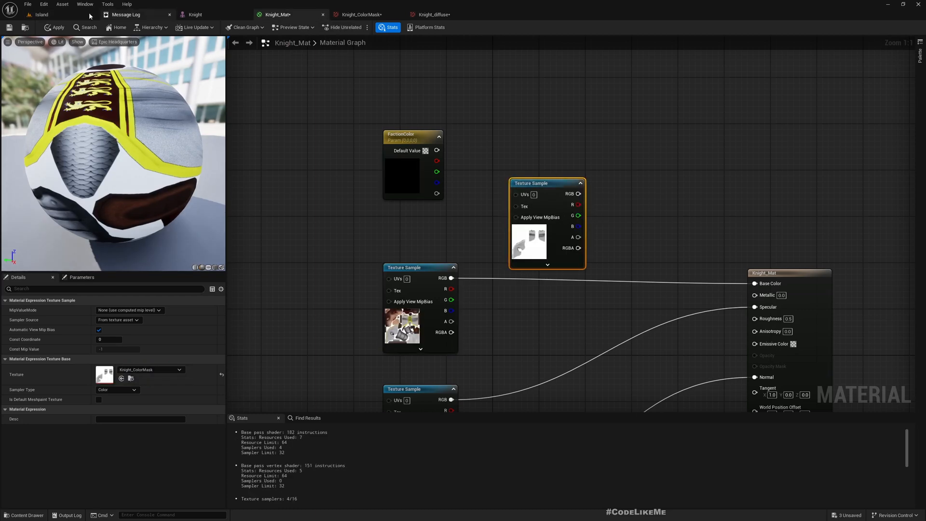
click(40, 14)
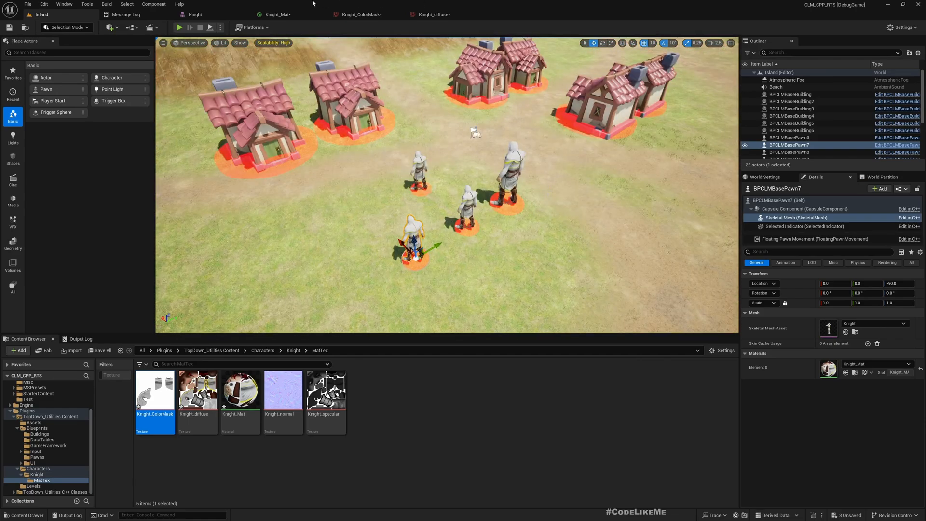
click(276, 14)
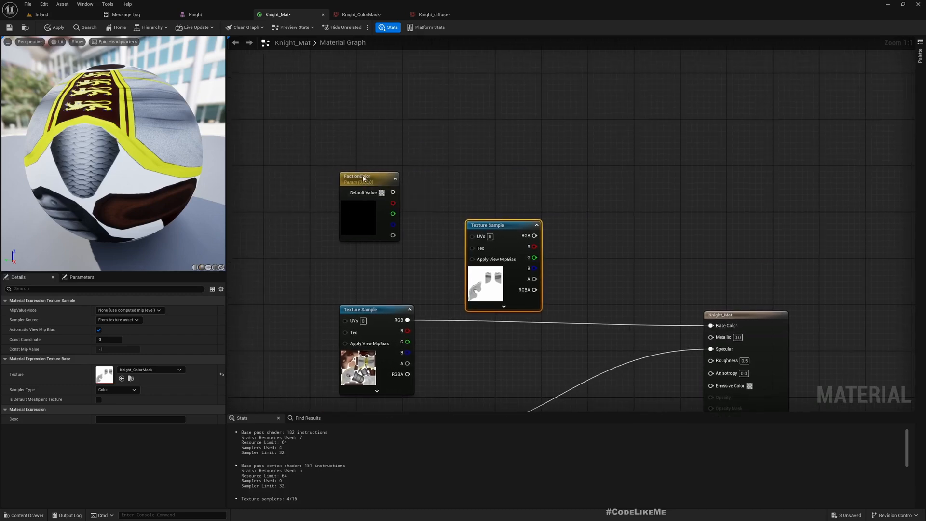
- Set FactionColor's default to light blue and blend it into Base Color via a masked Lerp
click(369, 175)
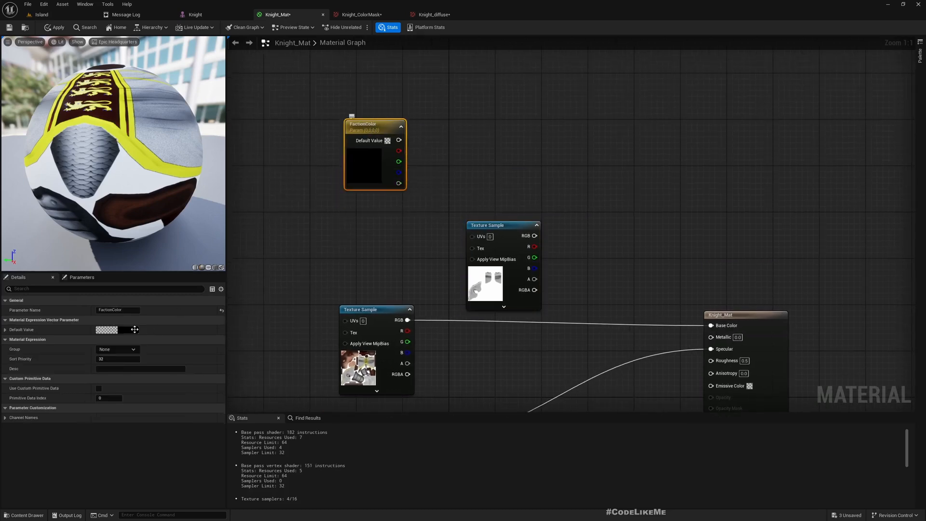
click(106, 330)
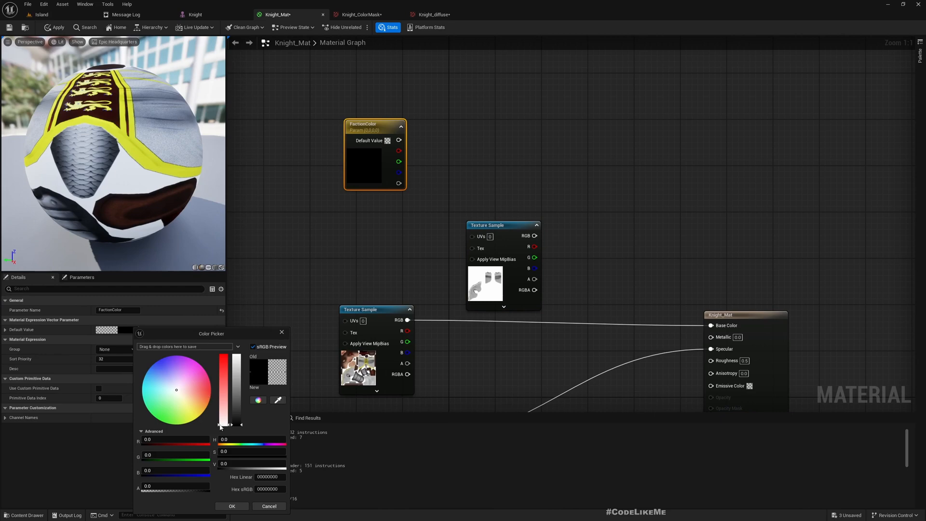
mouse_move(163, 473)
text(1)
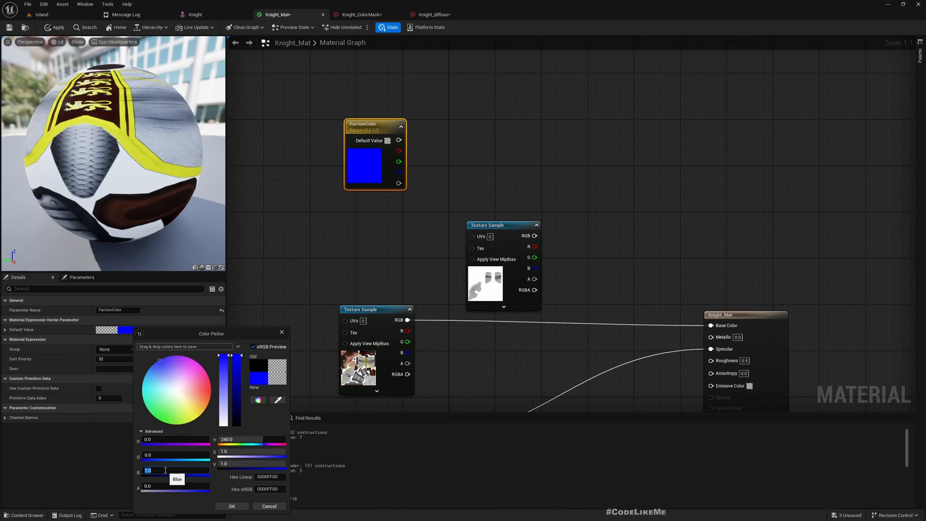
click(152, 371)
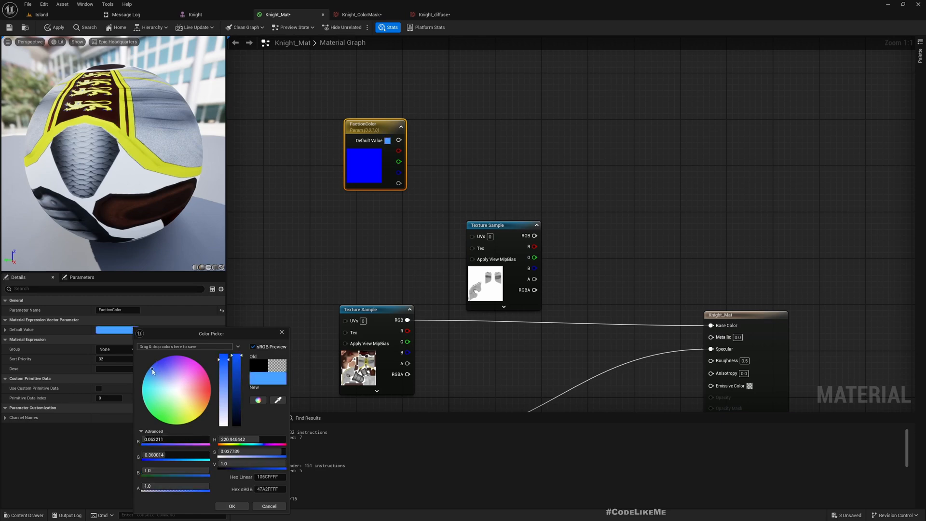
click(151, 369)
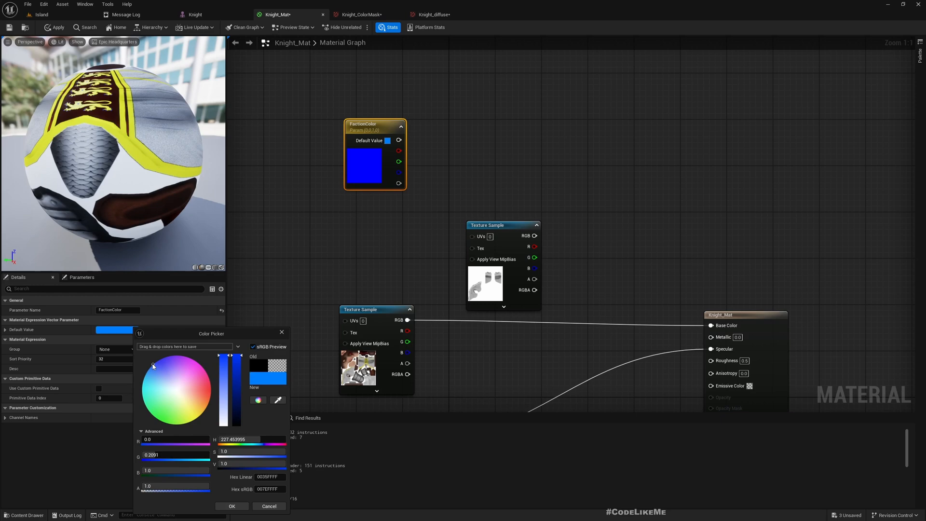
click(232, 506)
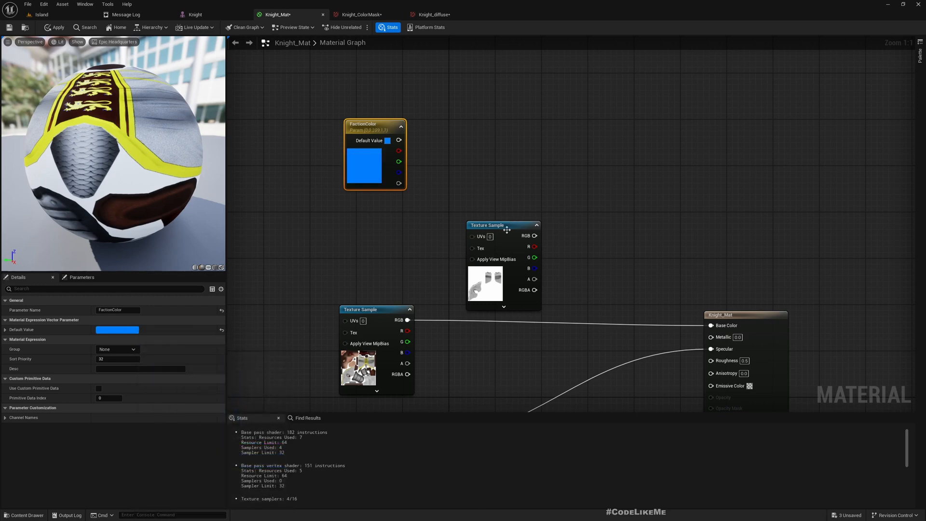
scroll(down, 3)
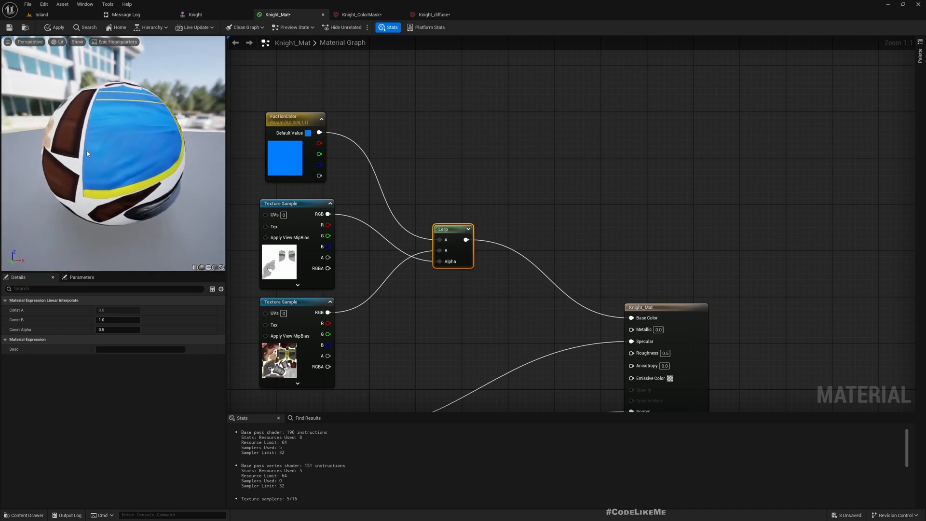
click(53, 27)
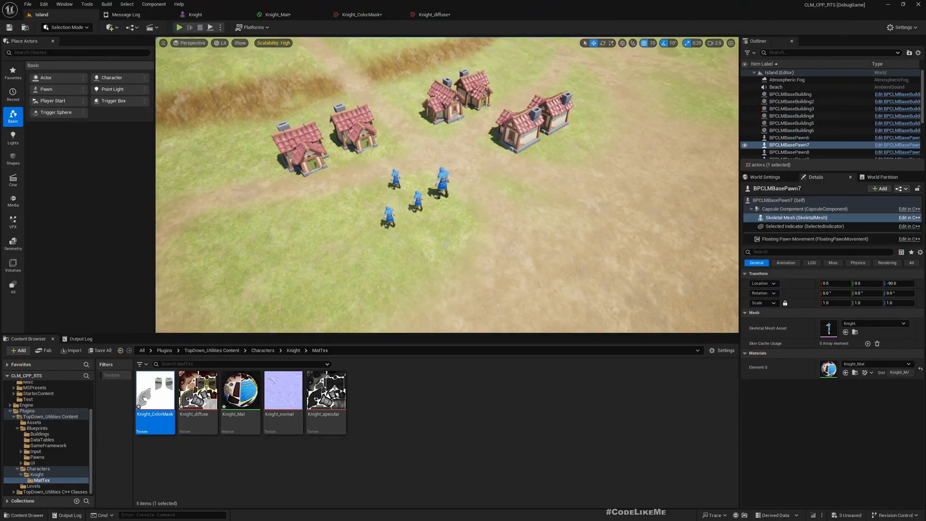
mouse_move(284, 14)
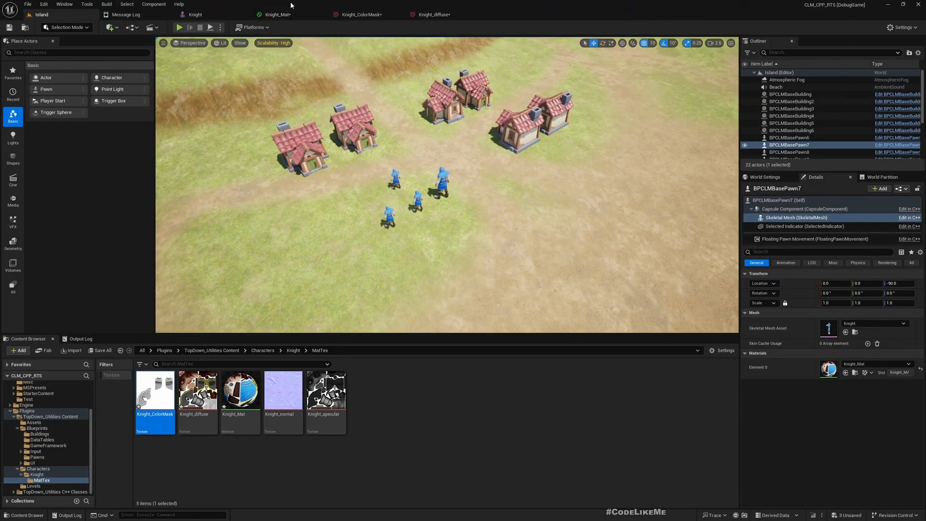
- Apply and save Knight_Mat, then select a blue knight in the Island level
click(276, 14)
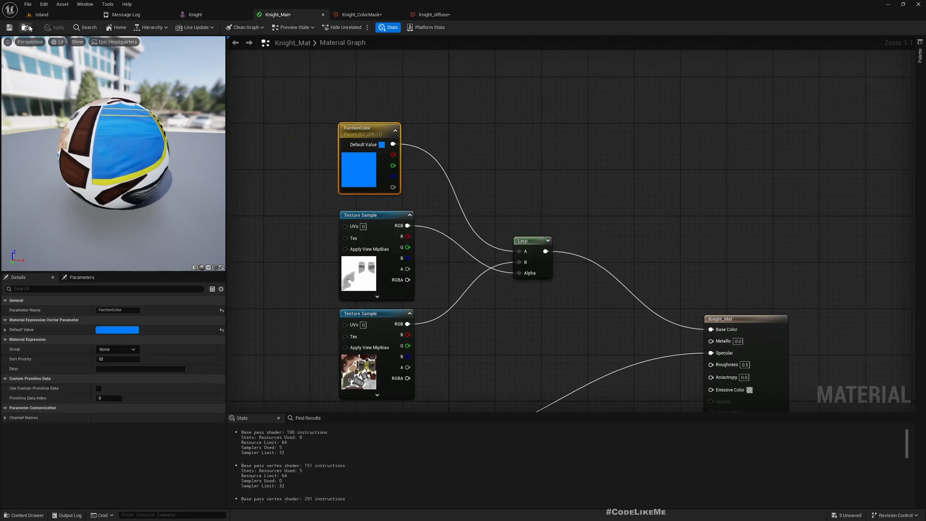
click(42, 14)
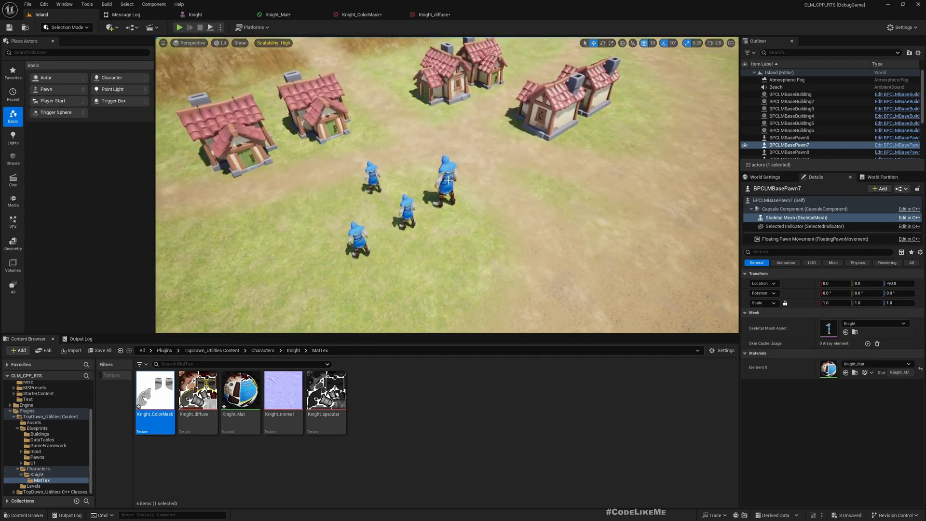
click(445, 174)
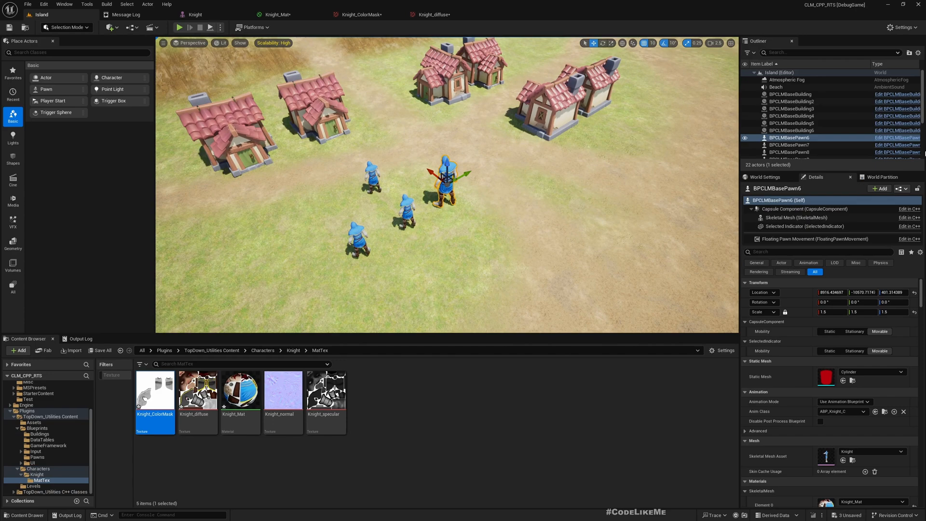
mouse_move(894, 137)
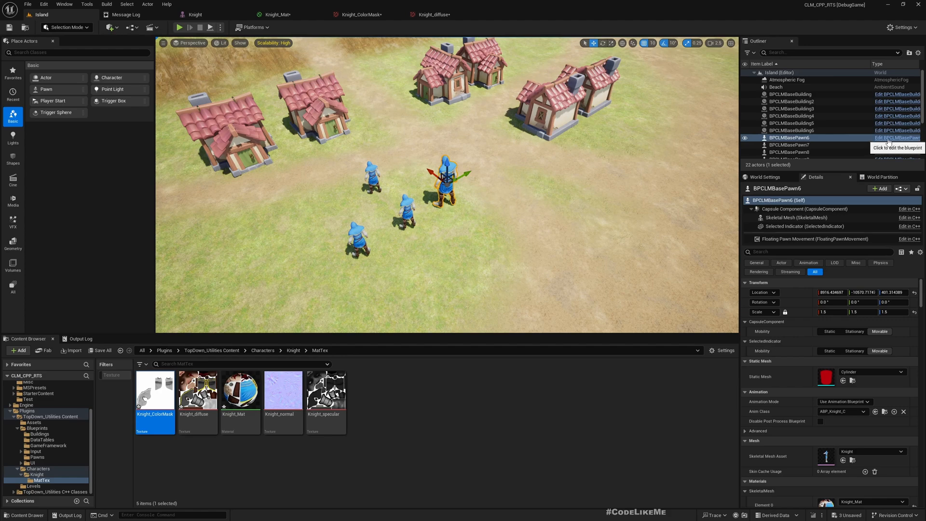
mouse_move(487, 137)
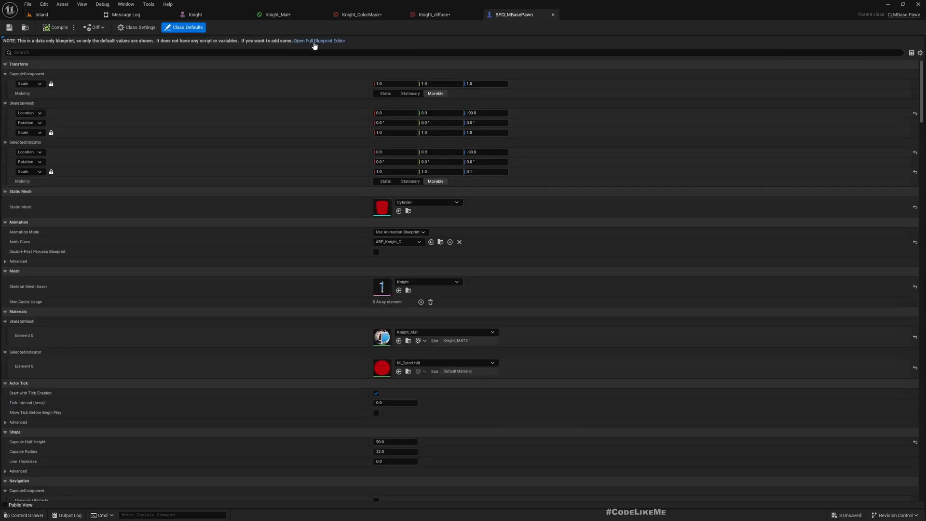
- Open BPCLMBasePawn in the full blueprint editor and show its Construction Script graph
click(319, 40)
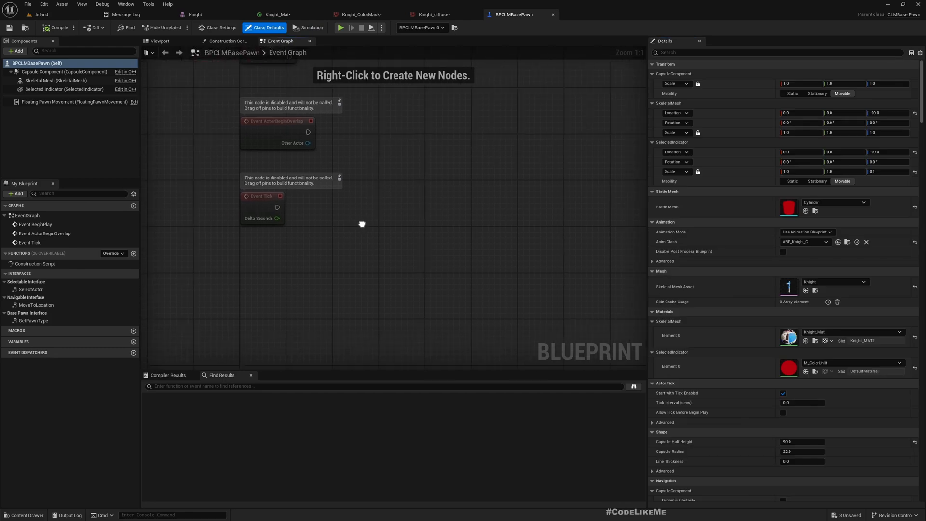
mouse_move(244, 281)
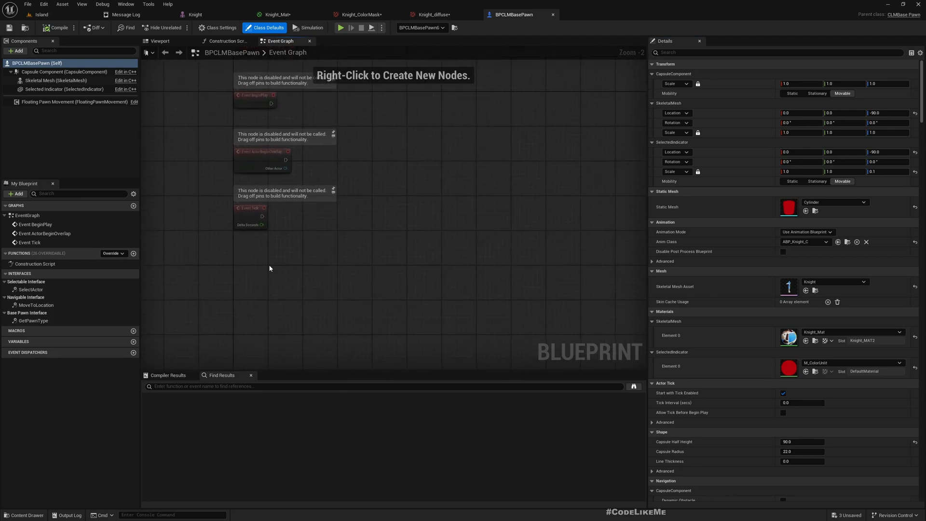
mouse_move(255, 260)
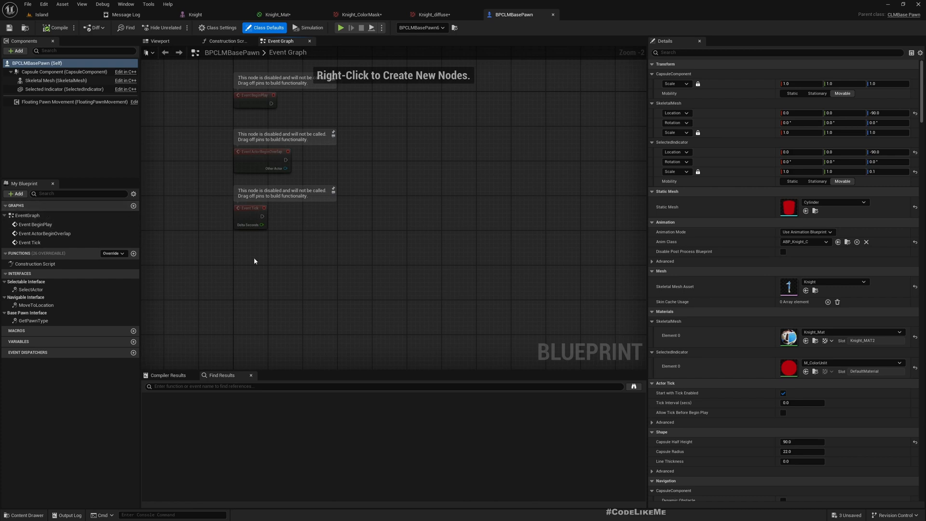
click(224, 40)
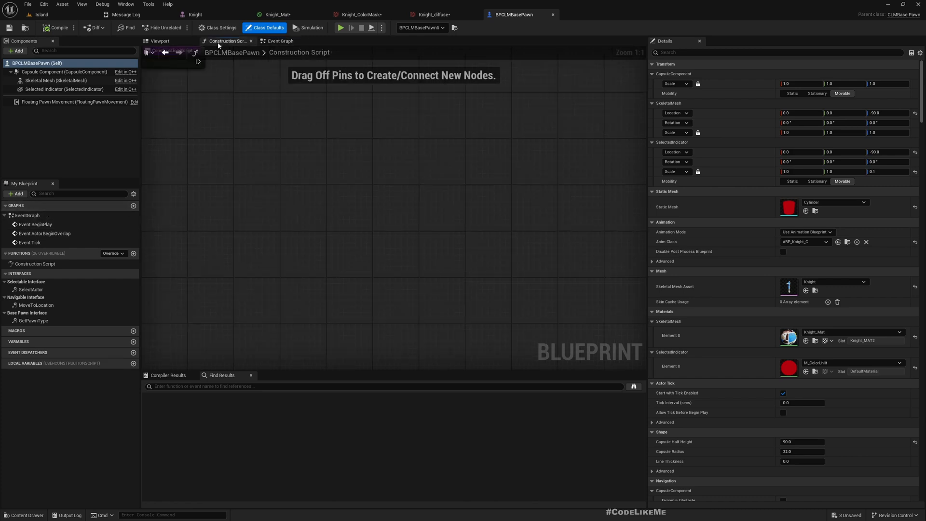
- Add Set Vector Parameter Value on Materials for Skeletal Mesh with parameter name FactionColor
click(56, 79)
text(set)
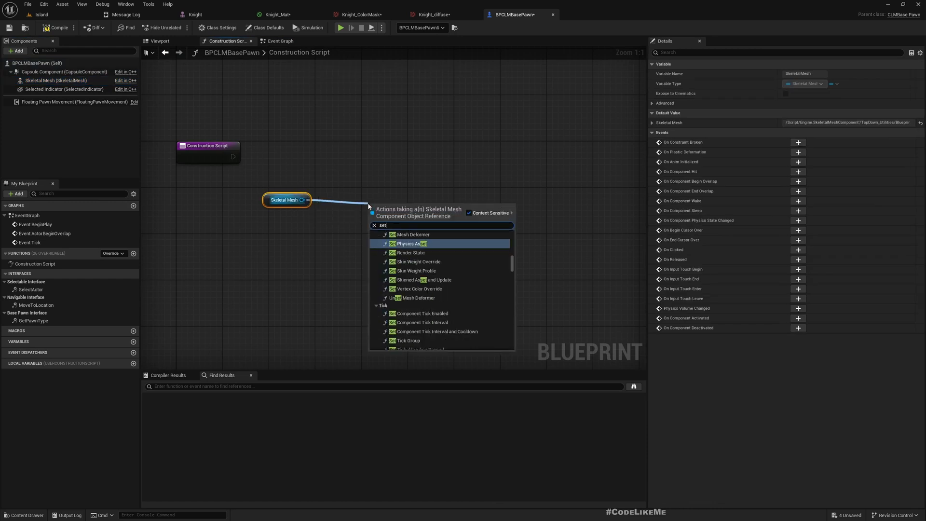
text(m)
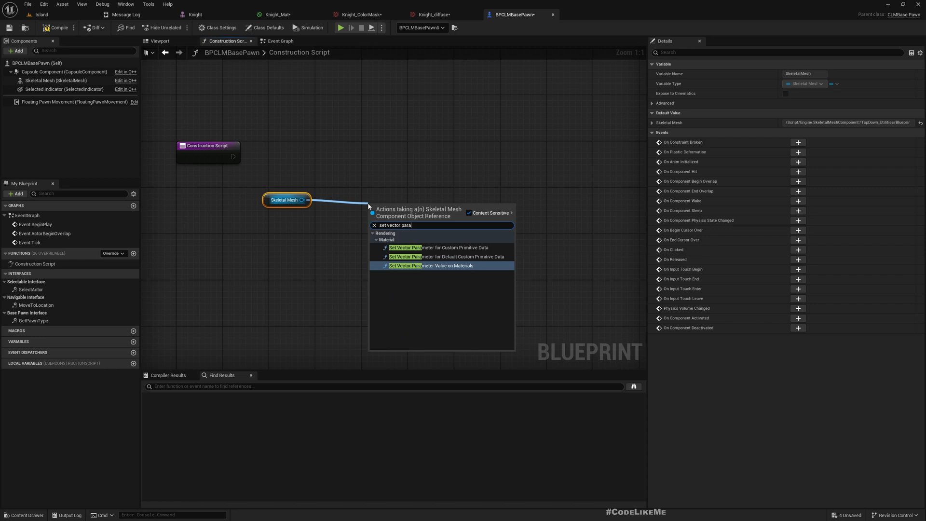
click(432, 266)
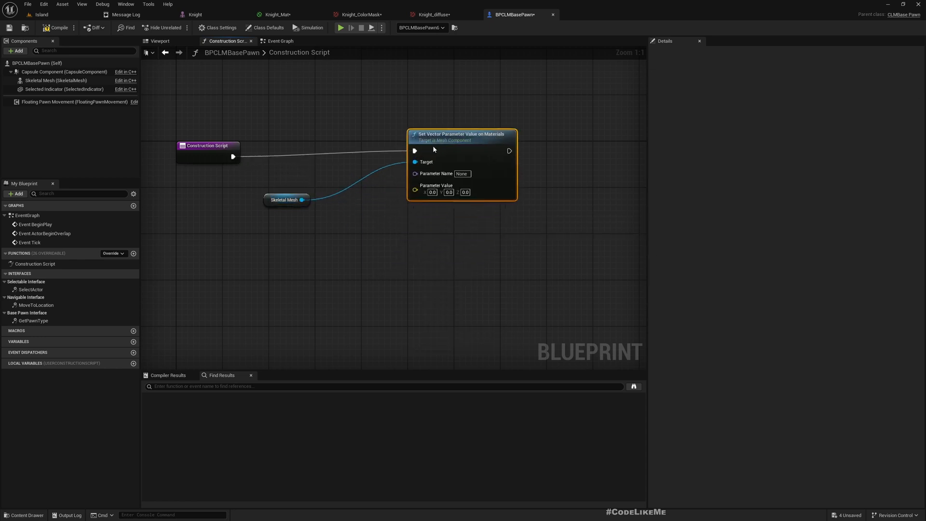
mouse_move(283, 14)
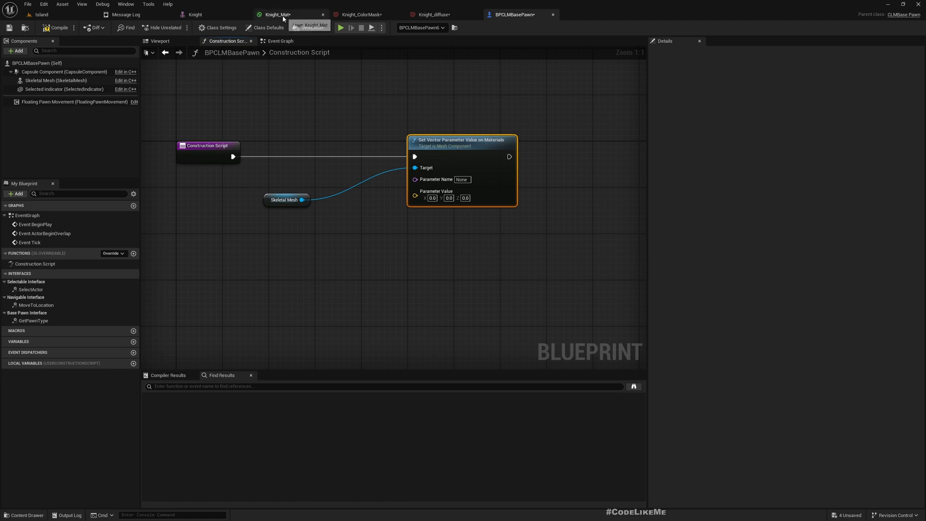
click(278, 14)
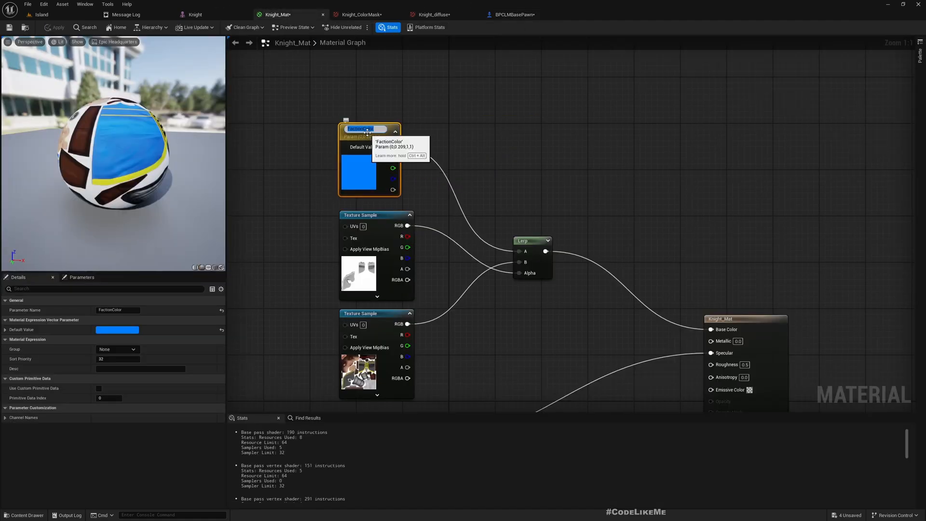
click(518, 14)
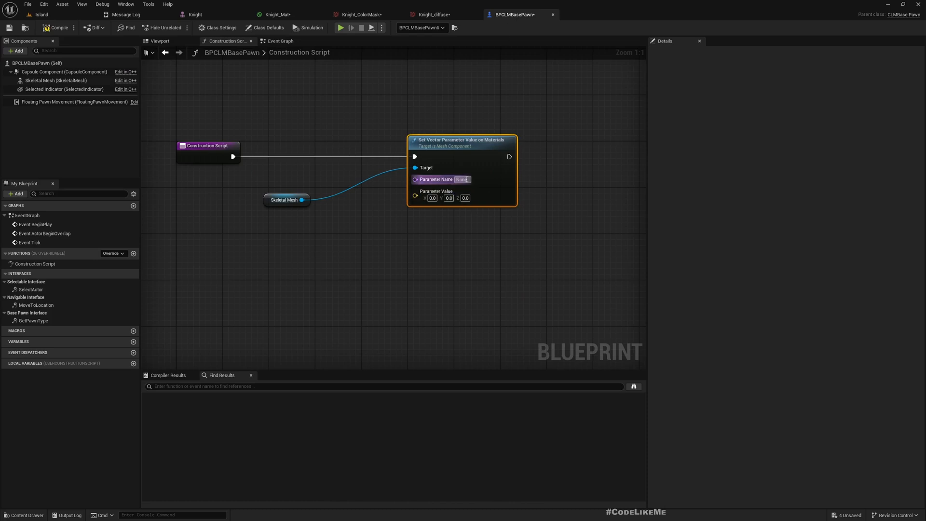
text(FactionColor)
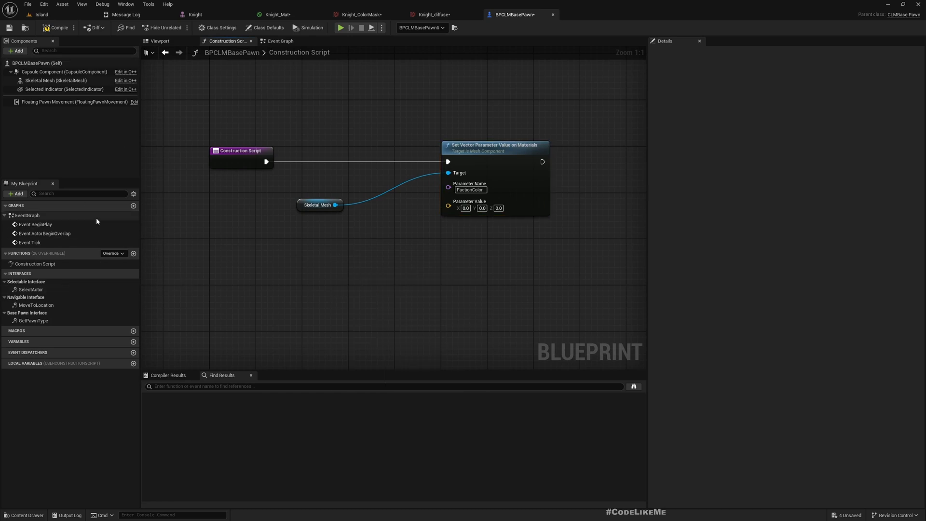
mouse_move(89, 317)
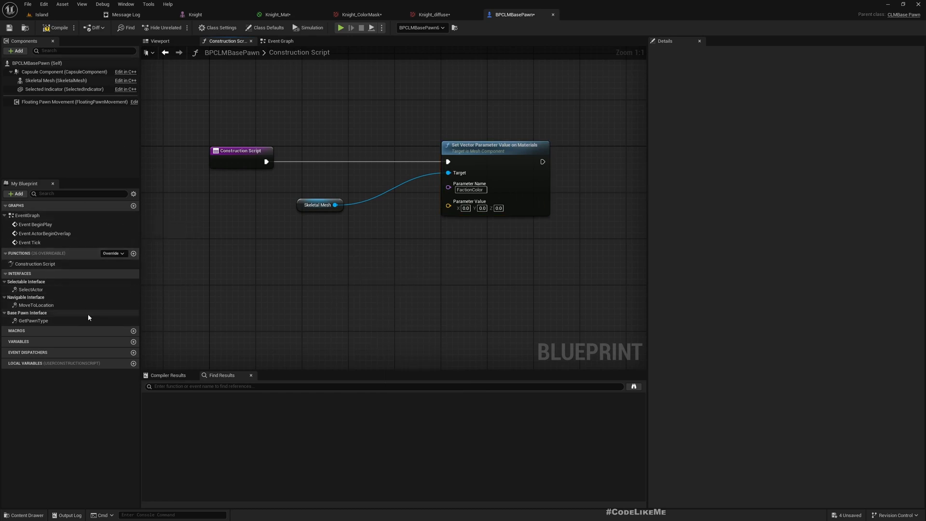
- Create a Linear Color variable Color, compile, and give it a blue default
click(134, 341)
text(Color)
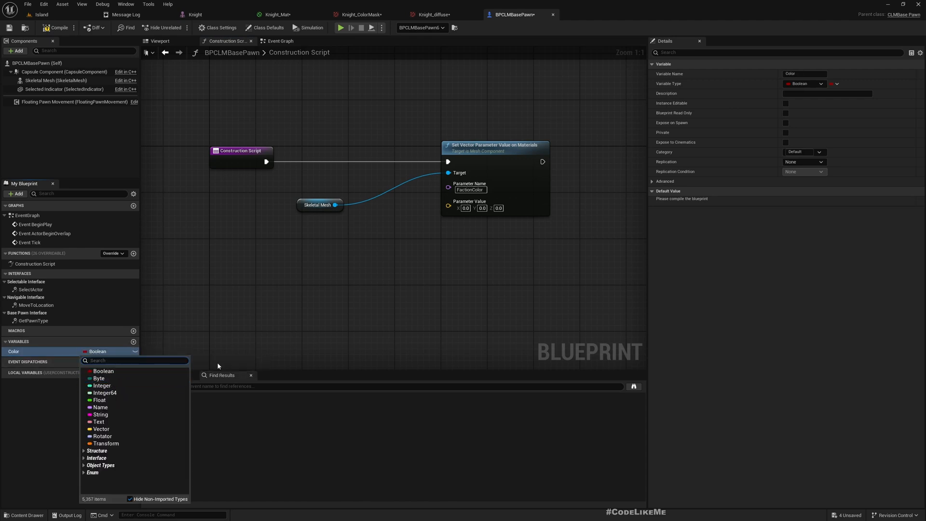
text(linear)
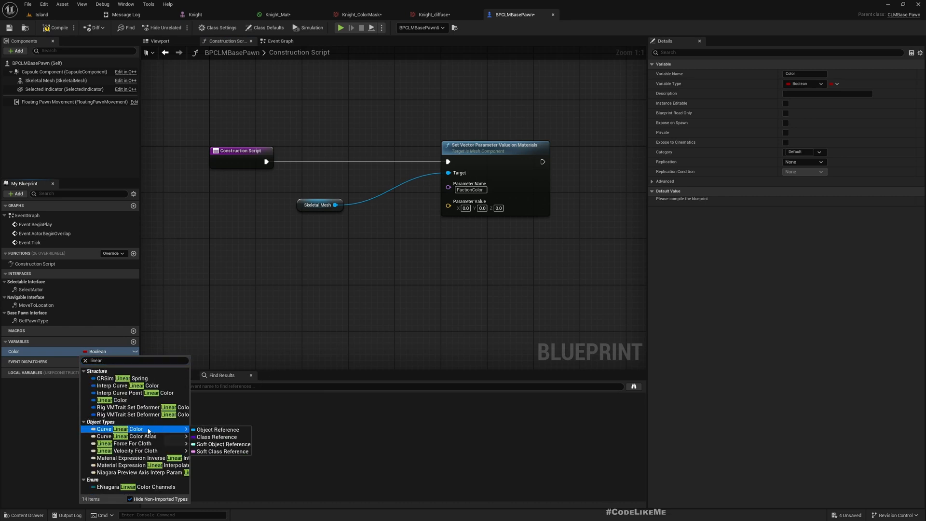
mouse_move(124, 385)
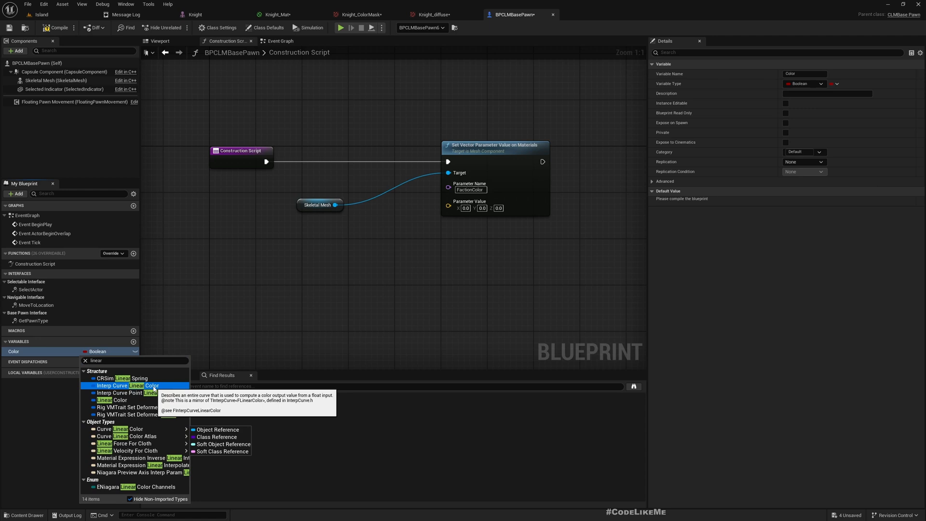
click(110, 400)
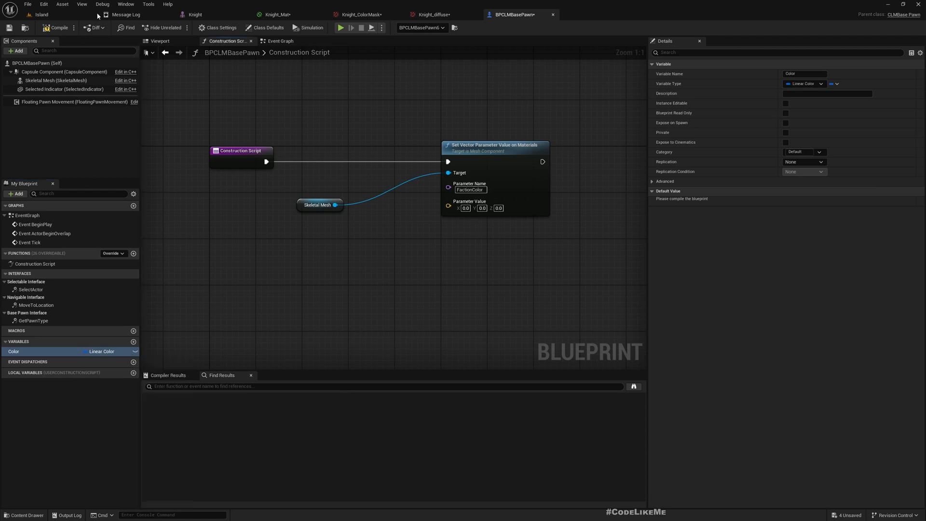
click(785, 102)
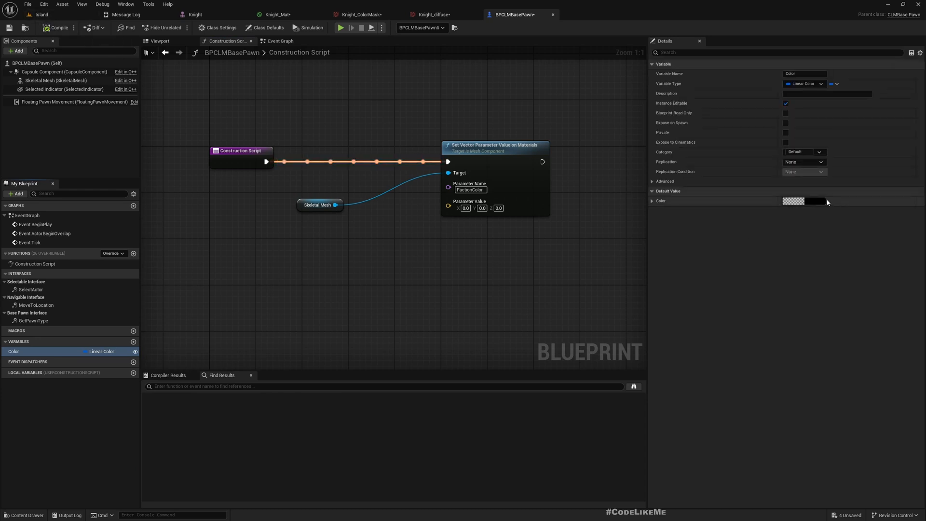
click(800, 201)
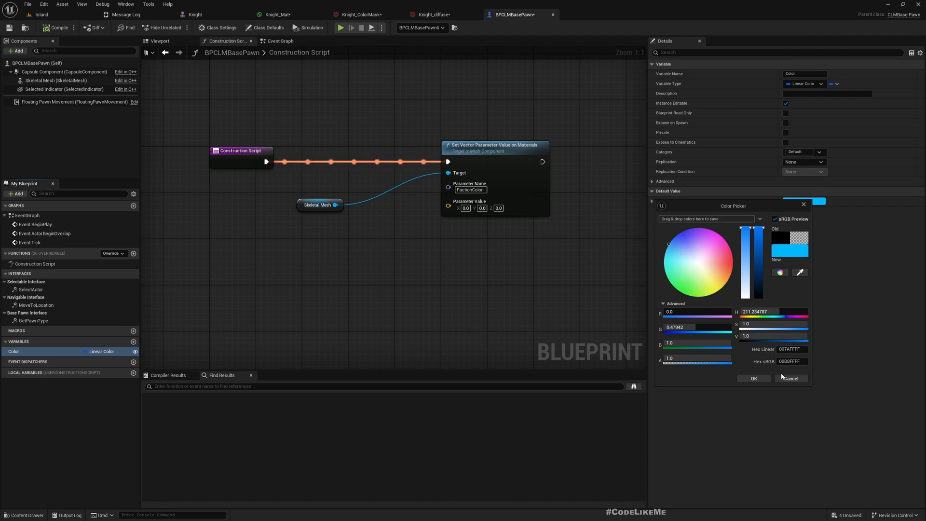
click(753, 378)
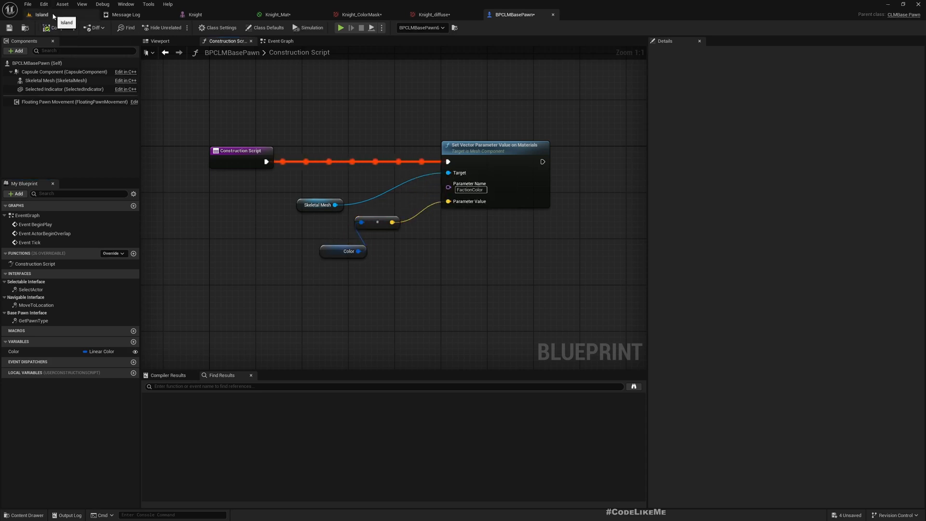
- Set one knight's Details Color to reddish-brown after trying green and dark blue
click(41, 14)
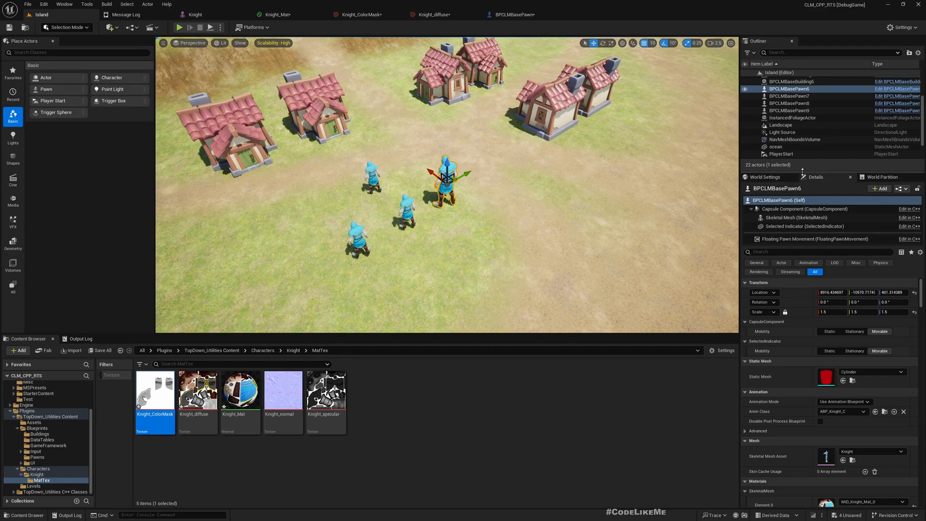
scroll(down, 3)
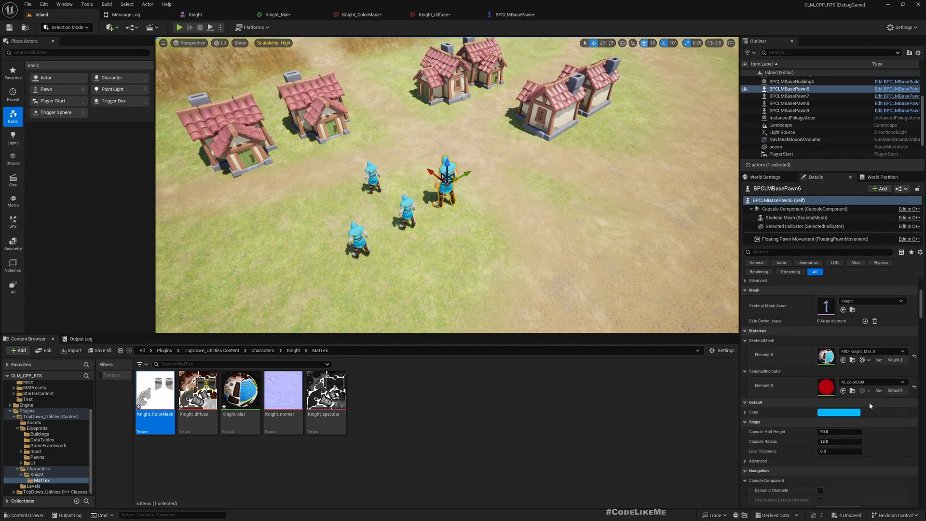
click(838, 412)
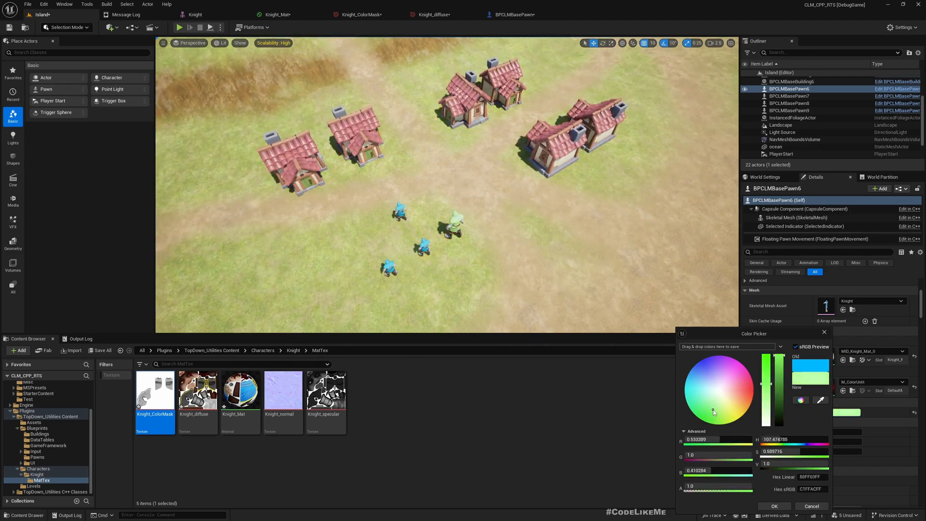
click(709, 402)
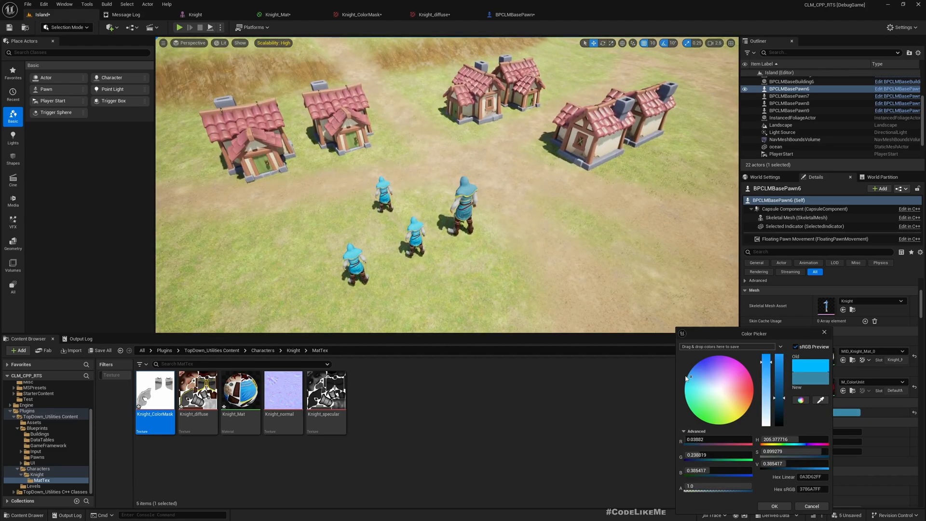
click(728, 395)
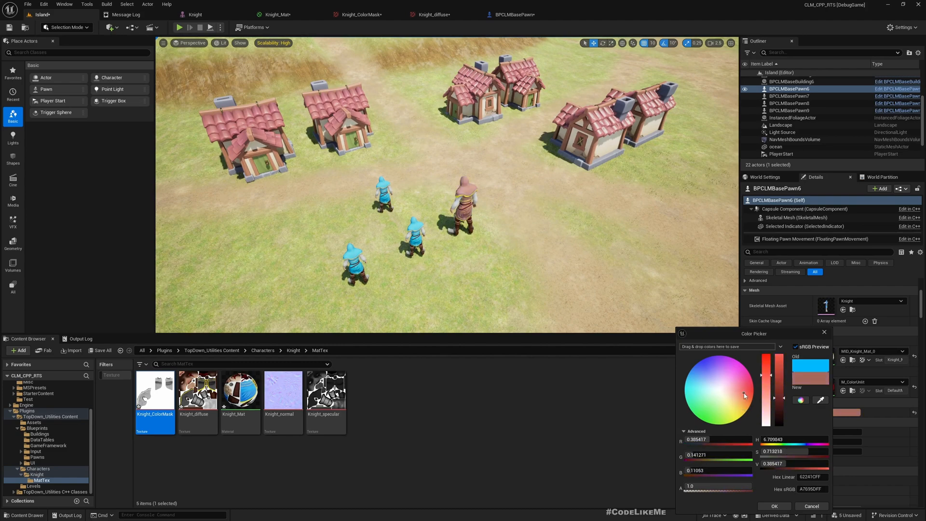
click(744, 393)
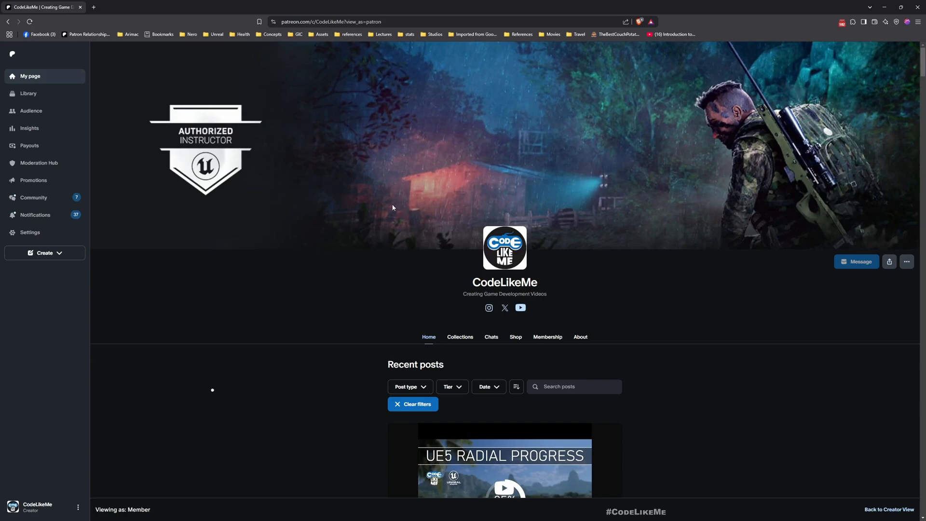
- Scroll the CodeLikeMe Patreon page down to the RTS tutorial posts 17, 16 and 15
scroll(down, 3)
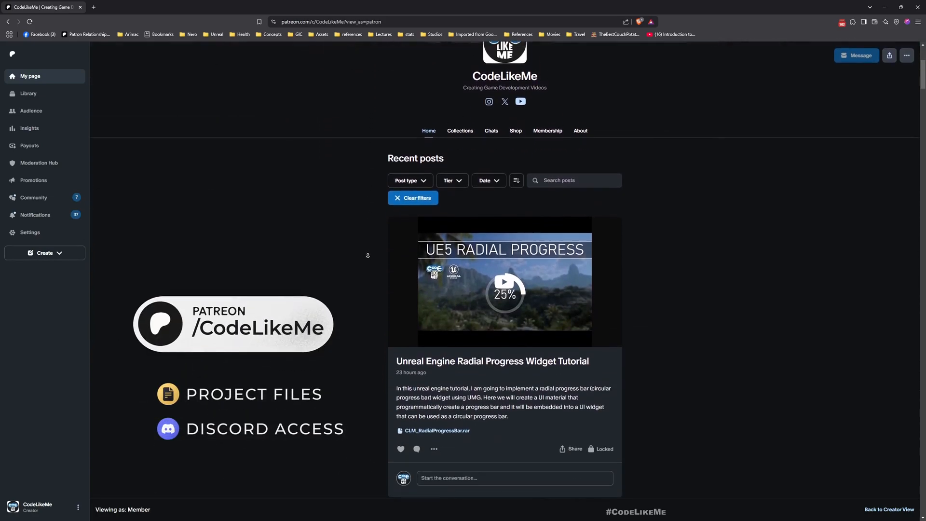
scroll(down, 3)
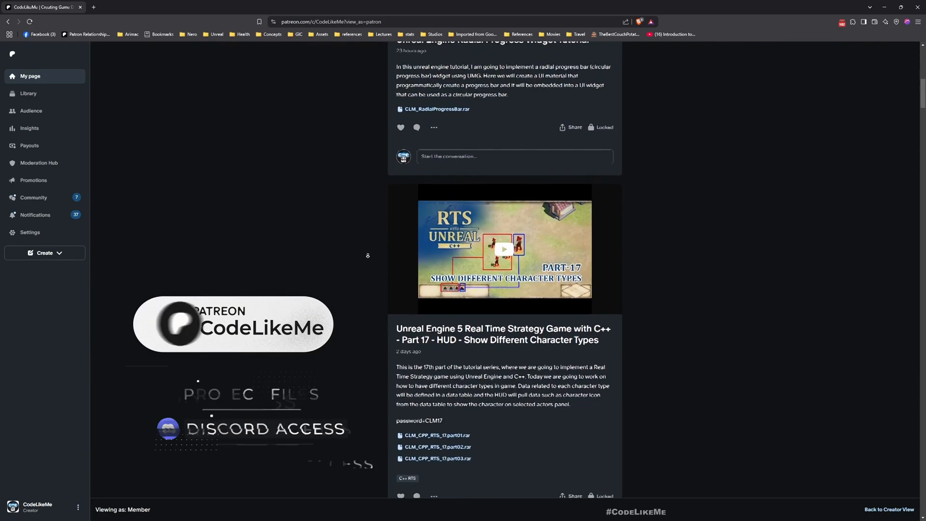
scroll(down, 3)
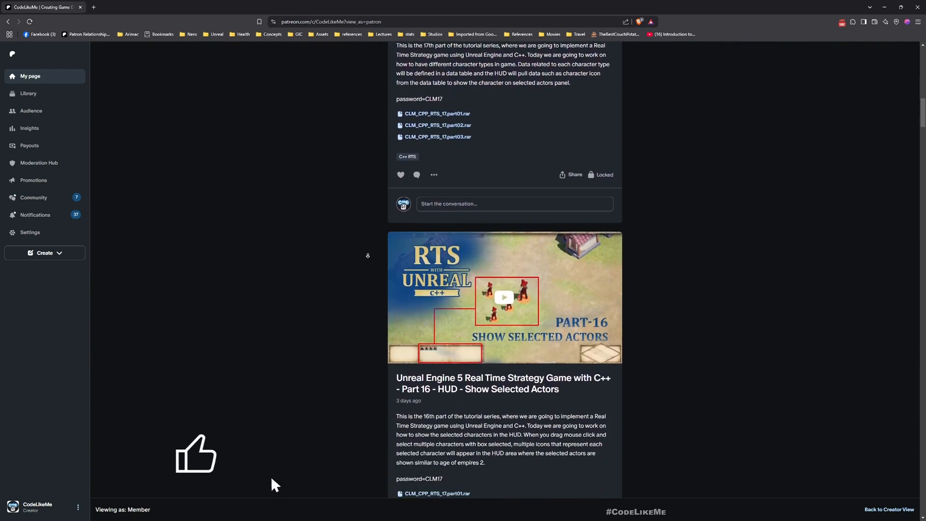
scroll(down, 3)
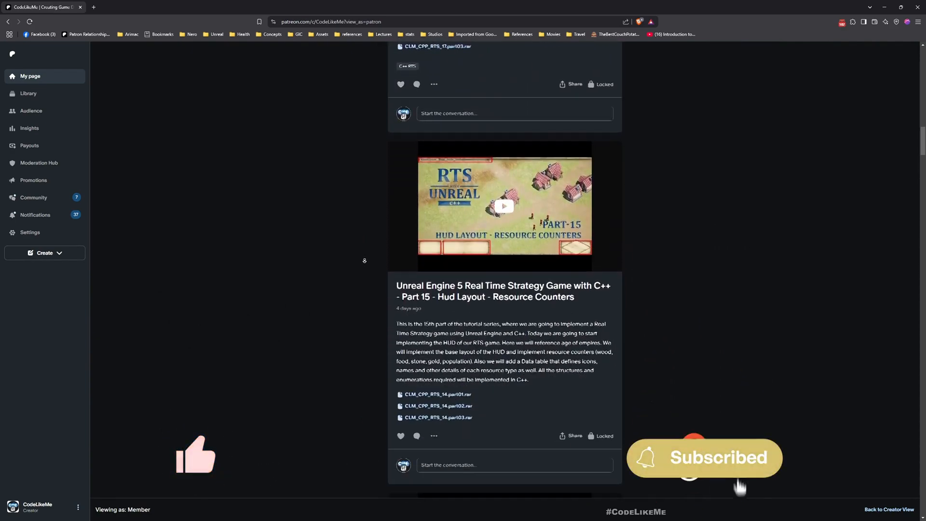